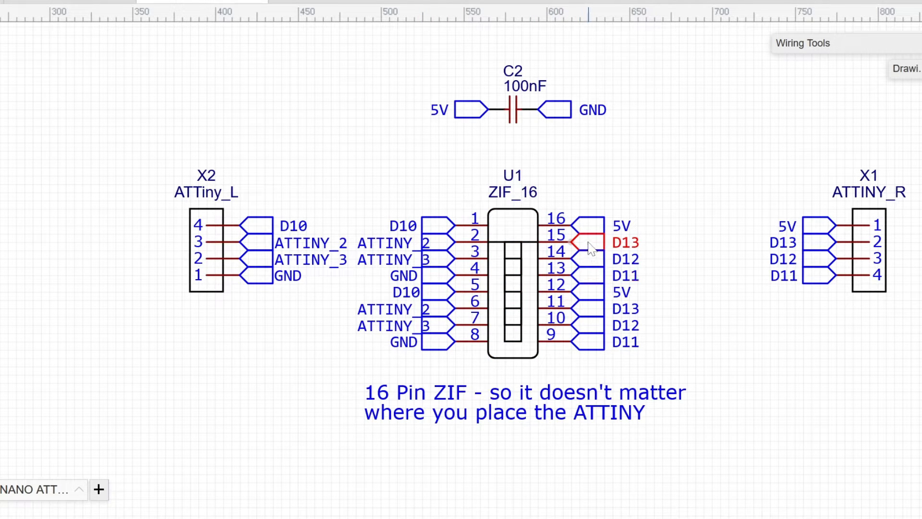
{"action": "mouse_move", "coordinate": [673, 282]}
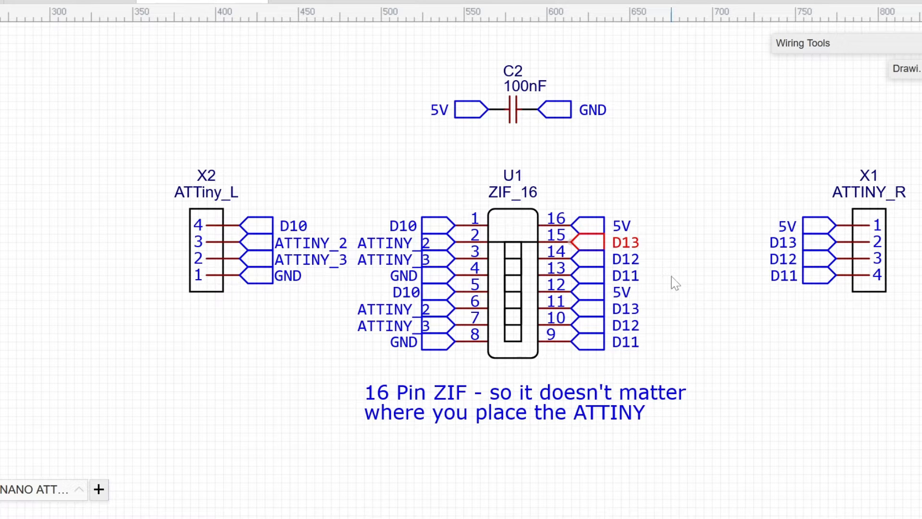
{"action": "mouse_move", "coordinate": [589, 246]}
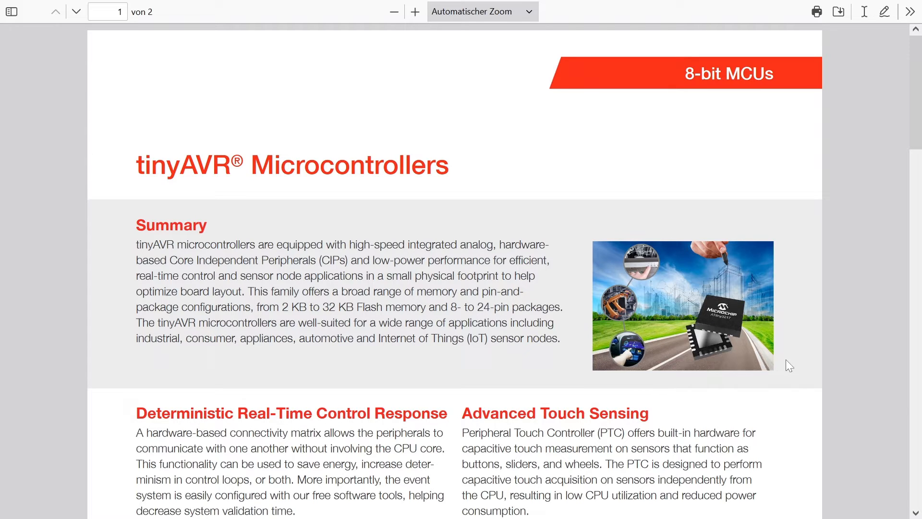
{"action": "mouse_move", "coordinate": [793, 367]}
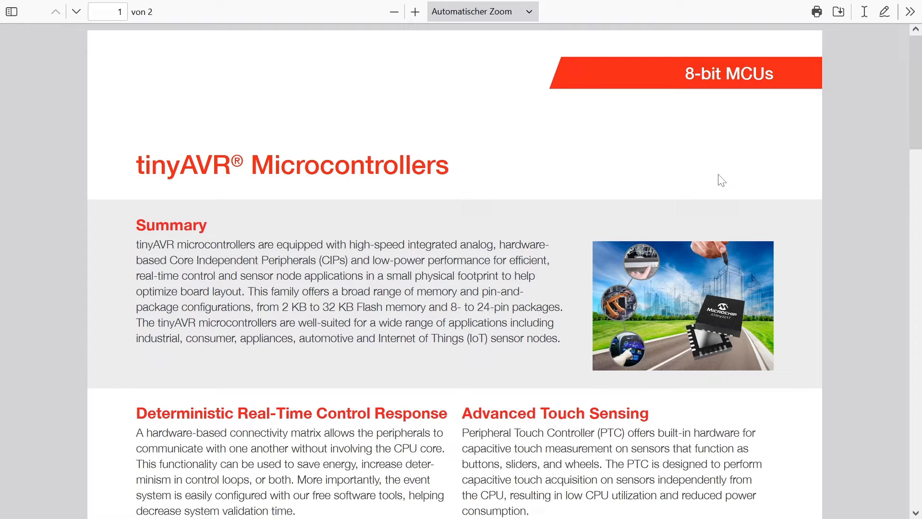
{"action": "mouse_move", "coordinate": [591, 193]}
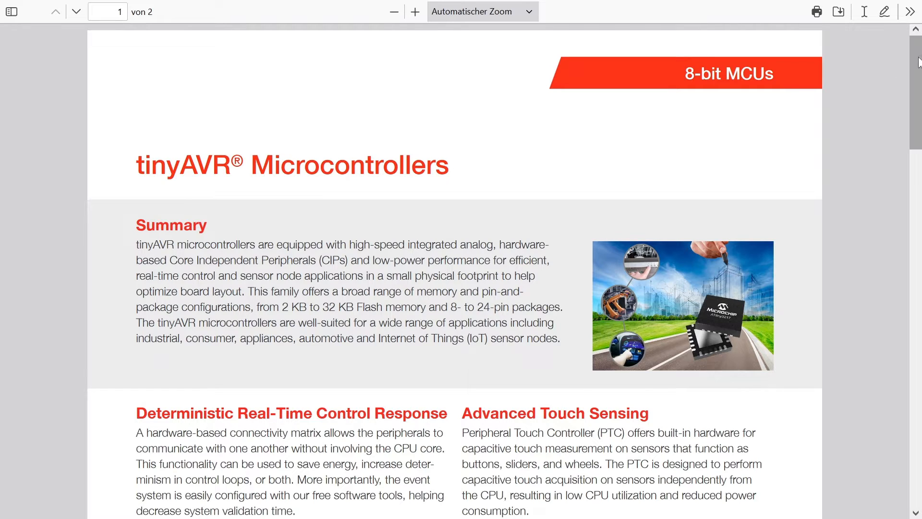
- Scroll the tinyAVR brochure to page 2 showing the ATtiny part-number comparison table
{"action": "scroll", "scroll_direction": "down", "scroll_amount": 3}
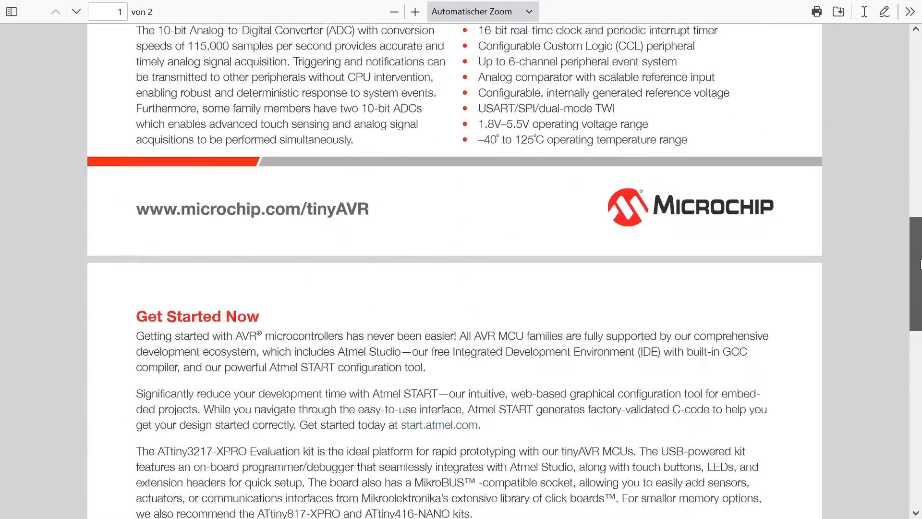
{"action": "left_click", "coordinate": [74, 12]}
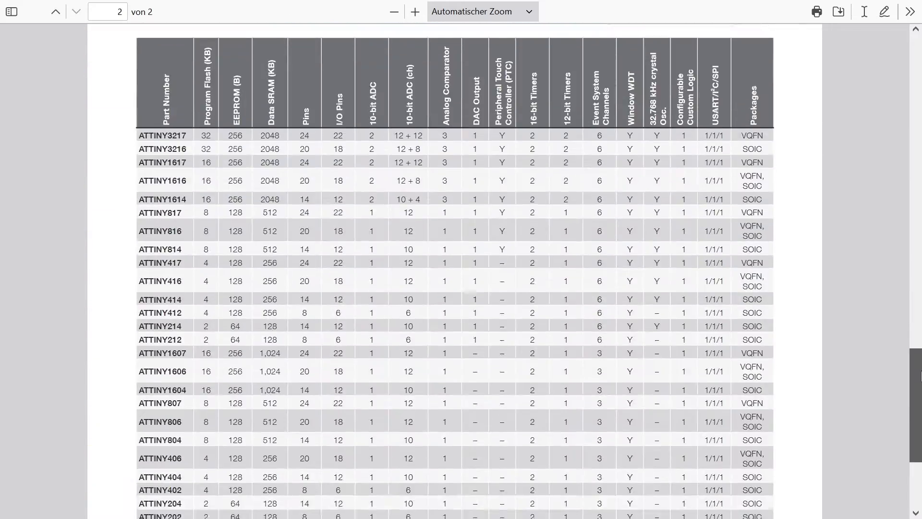
{"action": "scroll", "scroll_direction": "down", "scroll_amount": 3}
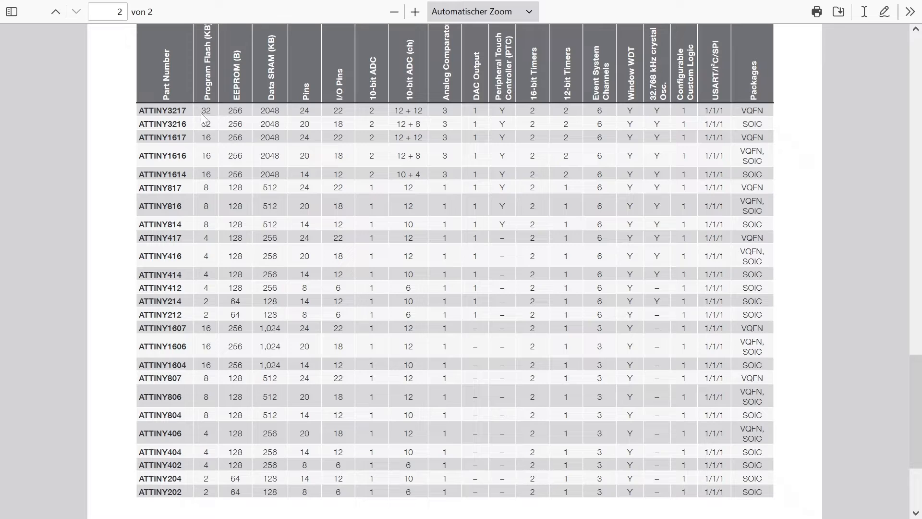
{"action": "mouse_move", "coordinate": [201, 398]}
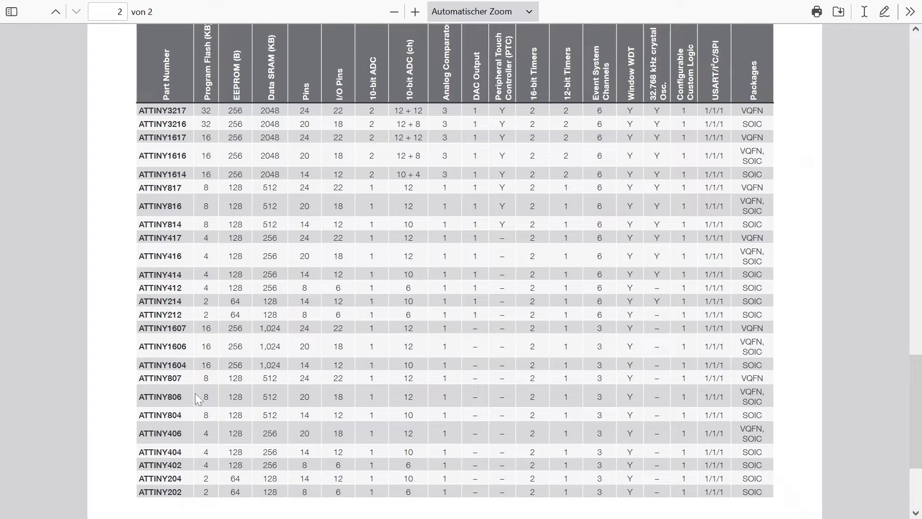
{"action": "mouse_move", "coordinate": [190, 205]}
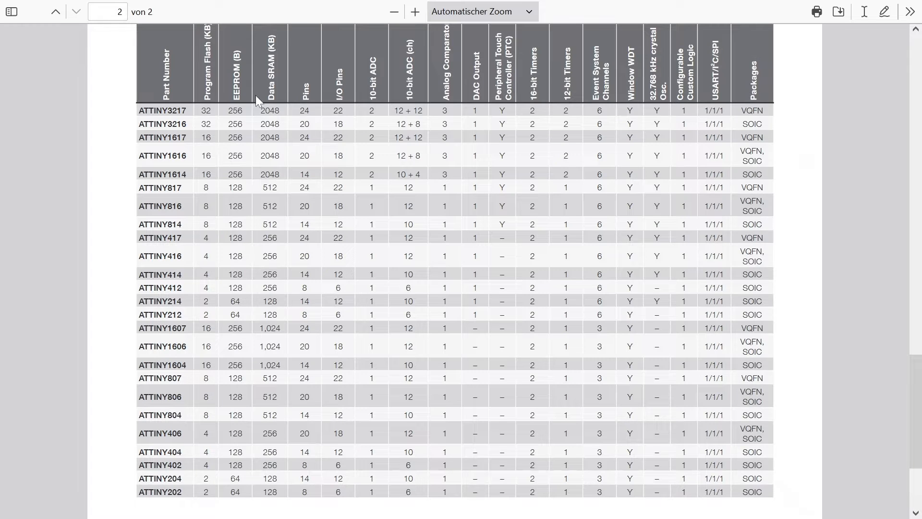
{"action": "mouse_move", "coordinate": [268, 111]}
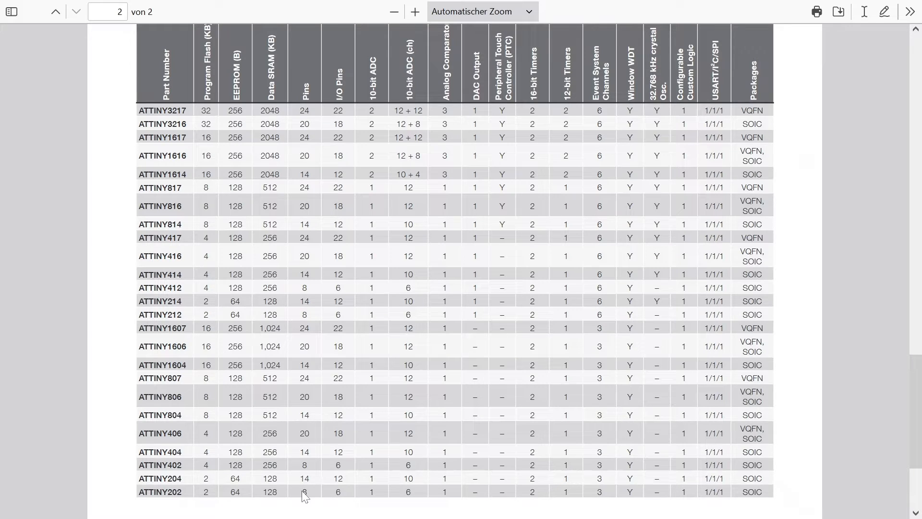
{"action": "mouse_move", "coordinate": [310, 150]}
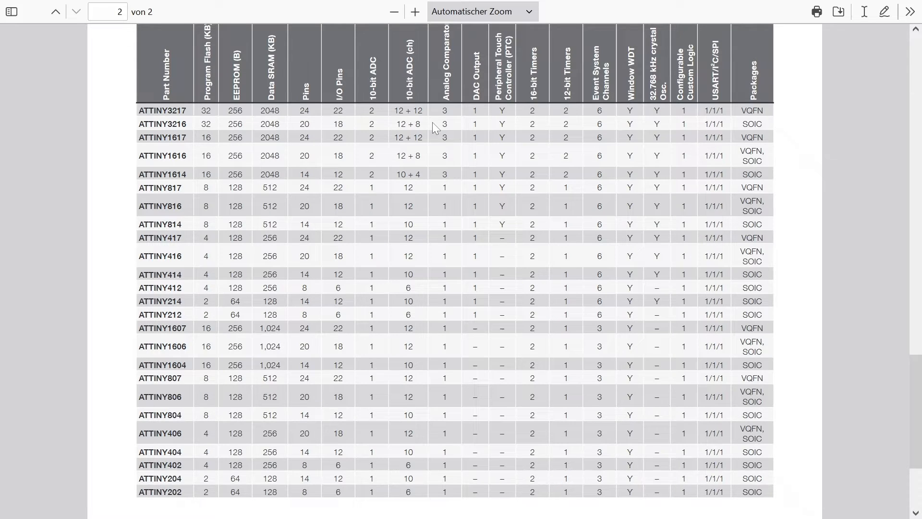
{"action": "mouse_move", "coordinate": [522, 132]}
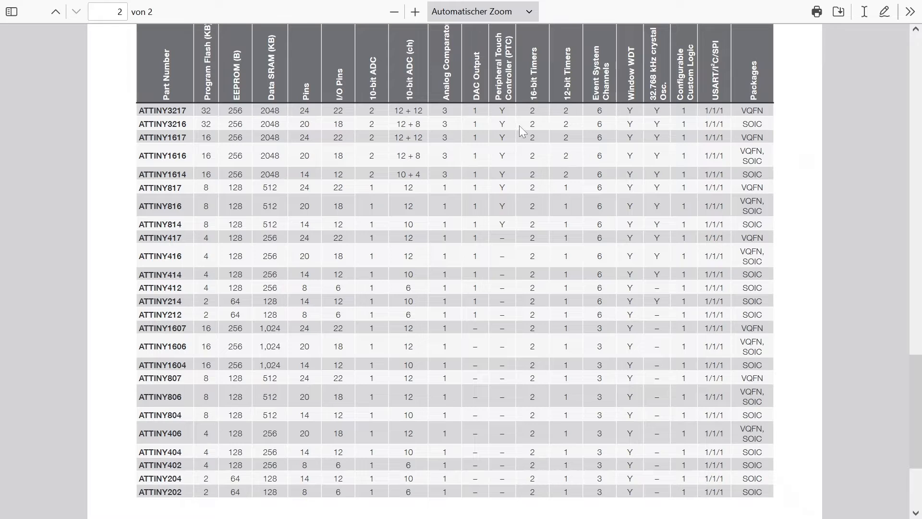
{"action": "mouse_move", "coordinate": [476, 179]}
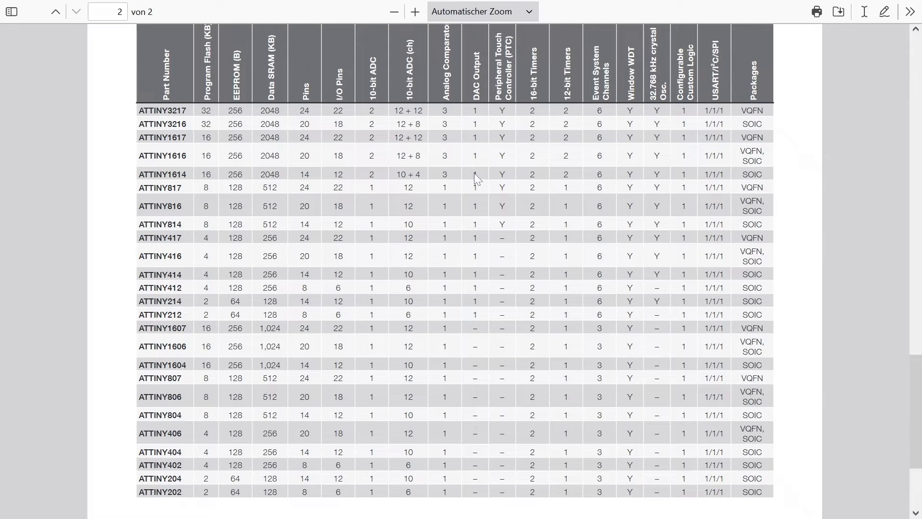
{"action": "mouse_move", "coordinate": [468, 207]}
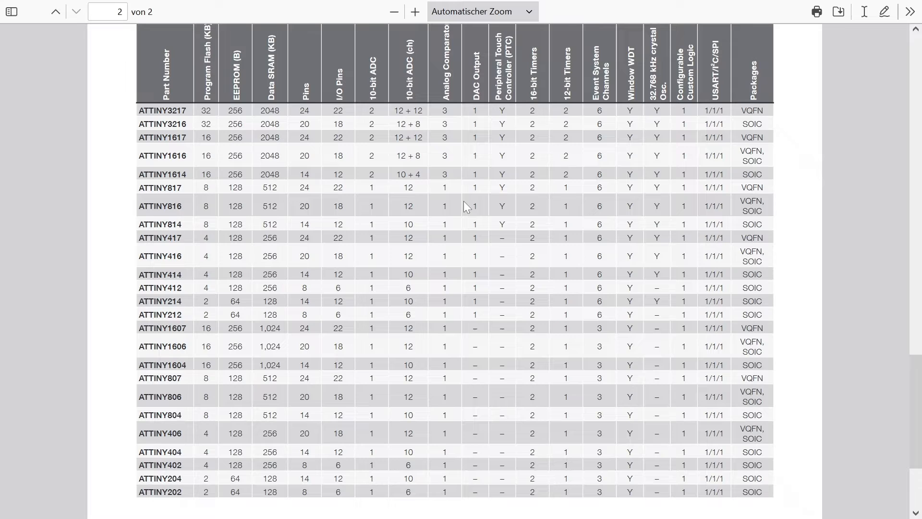
{"action": "mouse_move", "coordinate": [527, 267]}
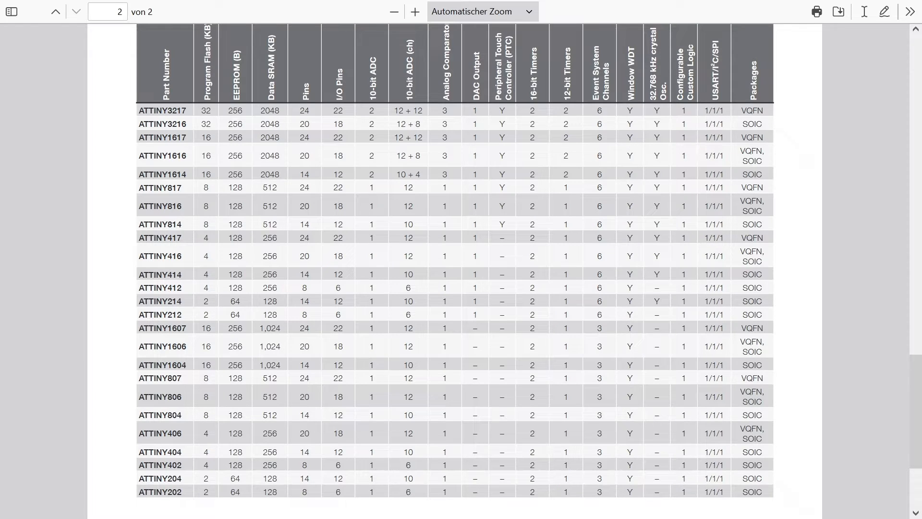
{"action": "mouse_move", "coordinate": [680, 157]}
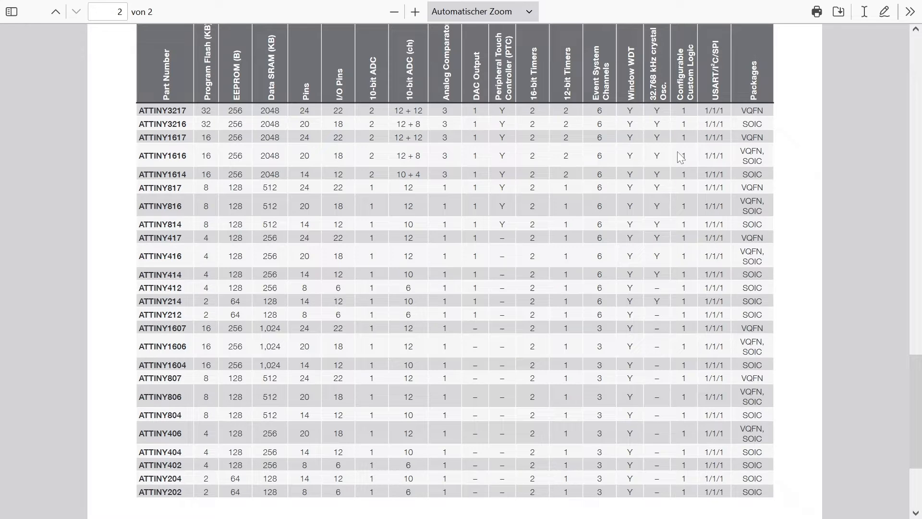
{"action": "mouse_move", "coordinate": [765, 365]}
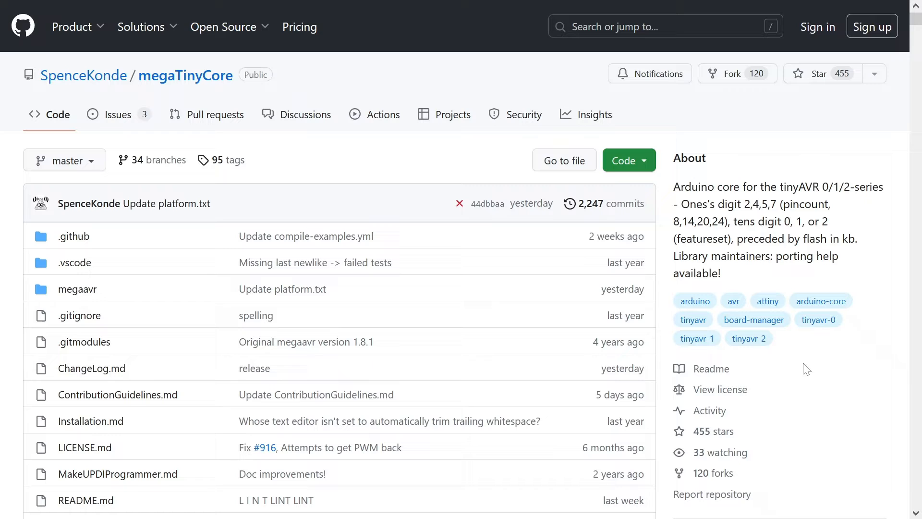
{"action": "mouse_move", "coordinate": [196, 80]}
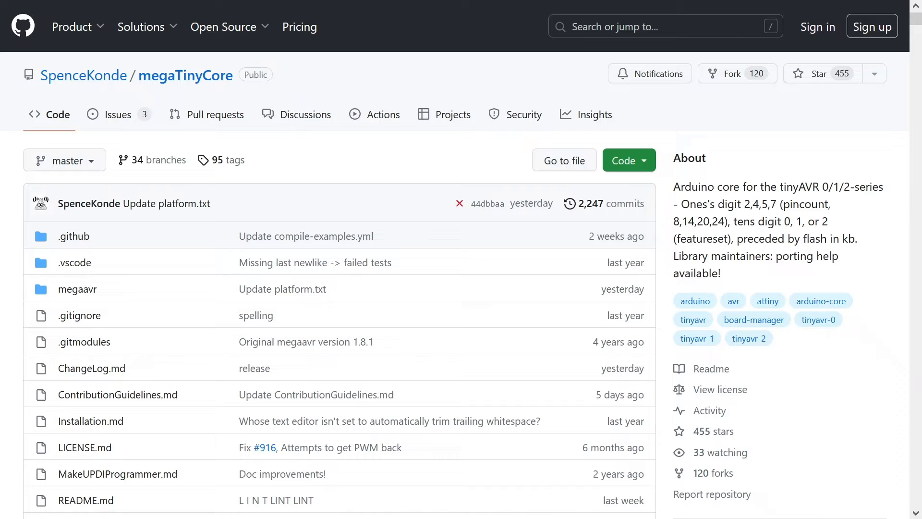
{"action": "mouse_move", "coordinate": [856, 212]}
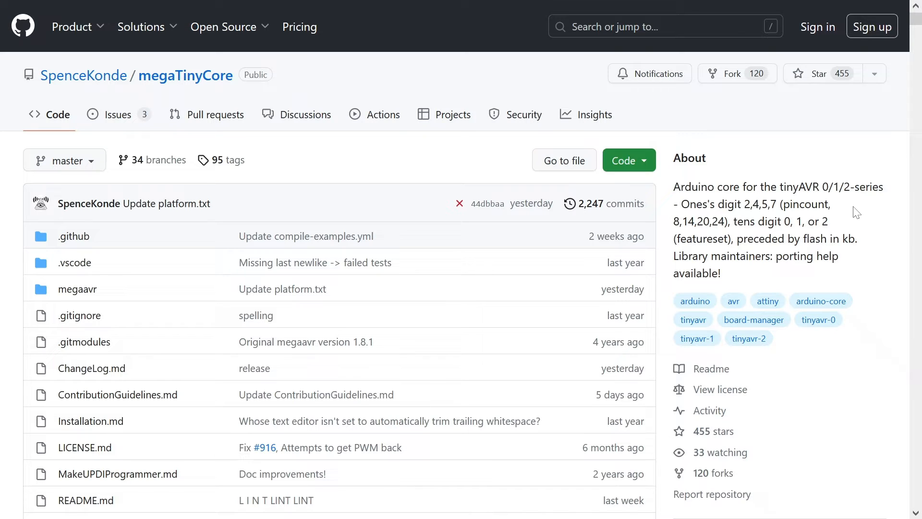
{"action": "mouse_move", "coordinate": [916, 25]}
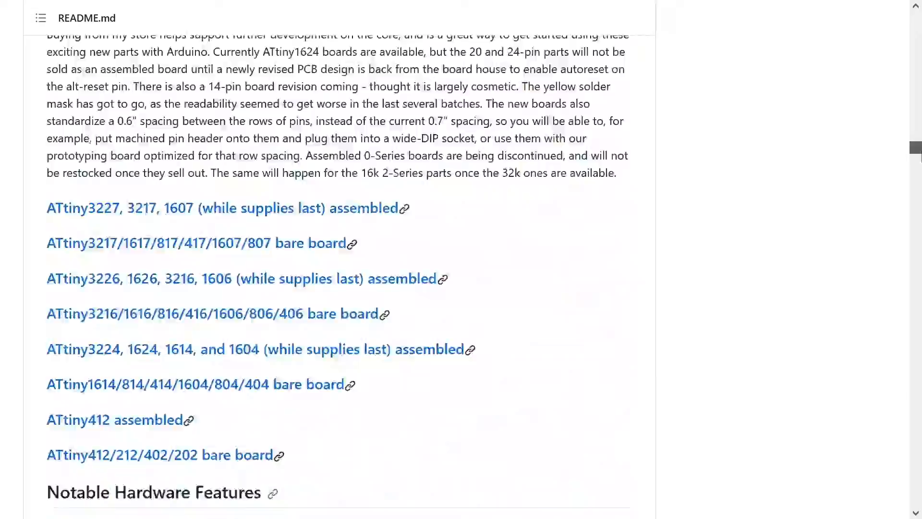
- Scroll the megaTinyCore README to Getting Started and follow its Installation link
{"action": "scroll", "scroll_direction": "down", "scroll_amount": 3}
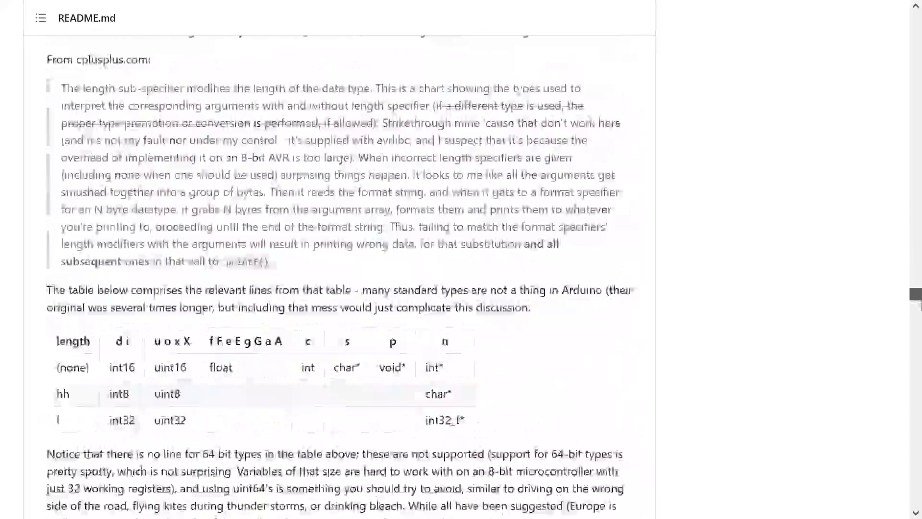
{"action": "scroll", "scroll_direction": "down", "scroll_amount": 3}
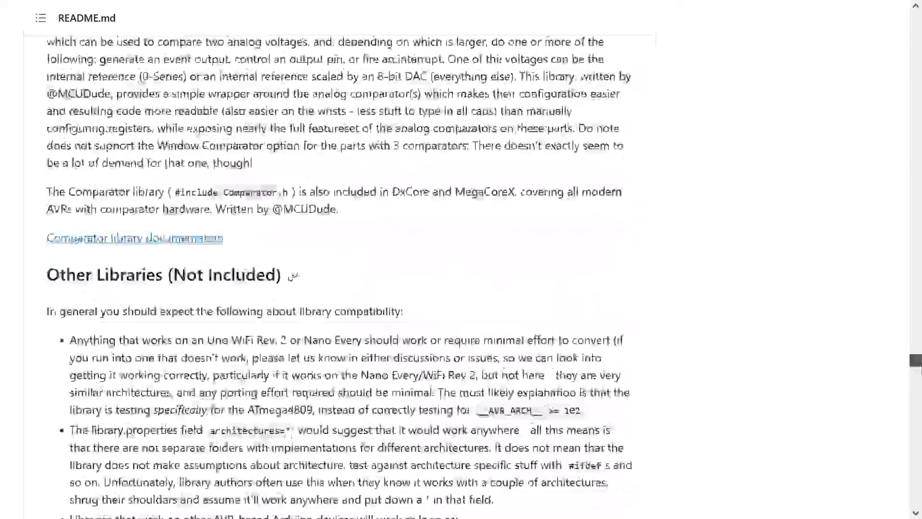
{"action": "scroll", "scroll_direction": "down", "scroll_amount": 3}
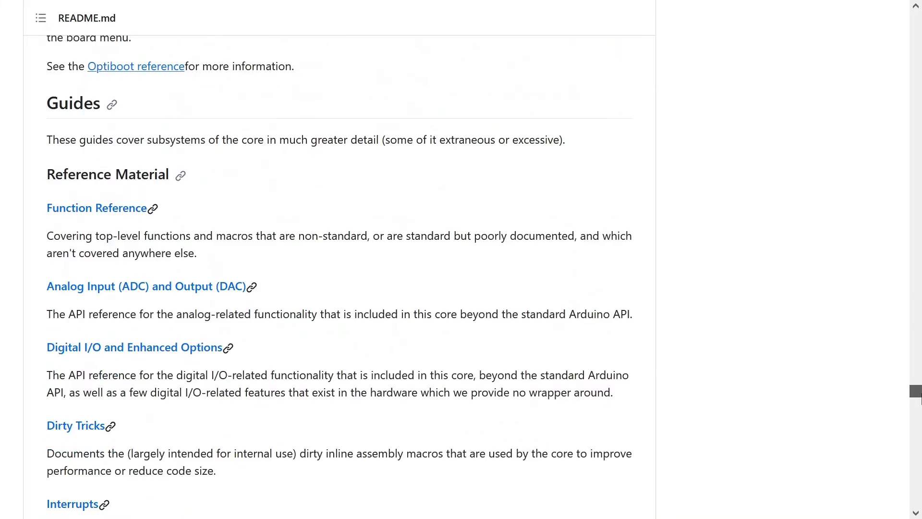
{"action": "scroll", "scroll_direction": "down", "scroll_amount": 3}
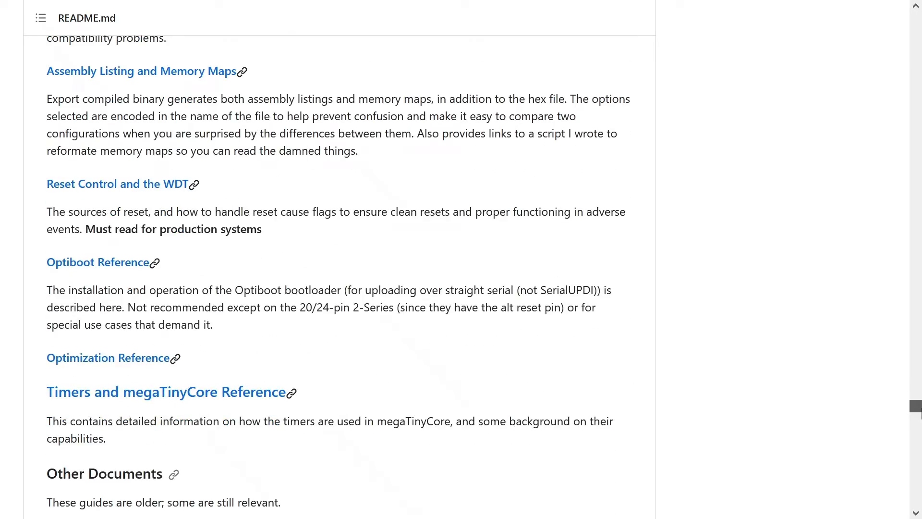
{"action": "scroll", "scroll_direction": "down", "scroll_amount": 3}
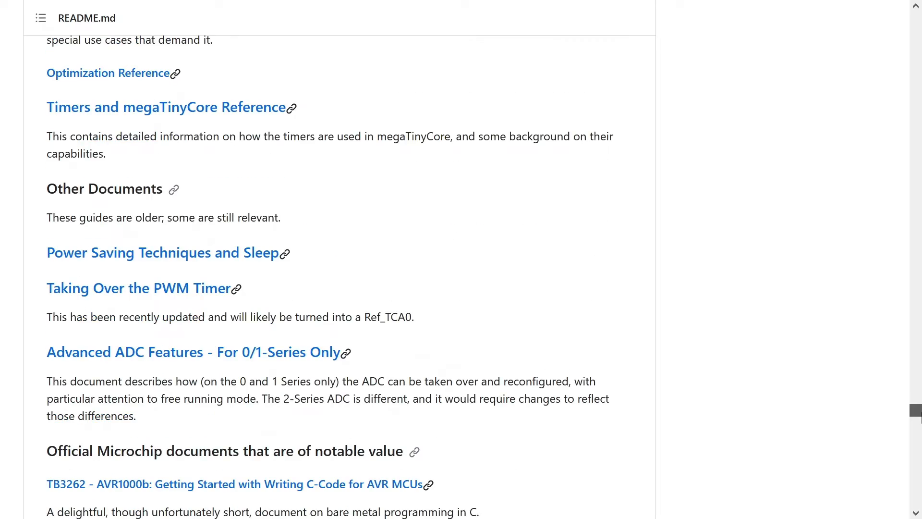
{"action": "scroll", "scroll_direction": "down", "scroll_amount": 3}
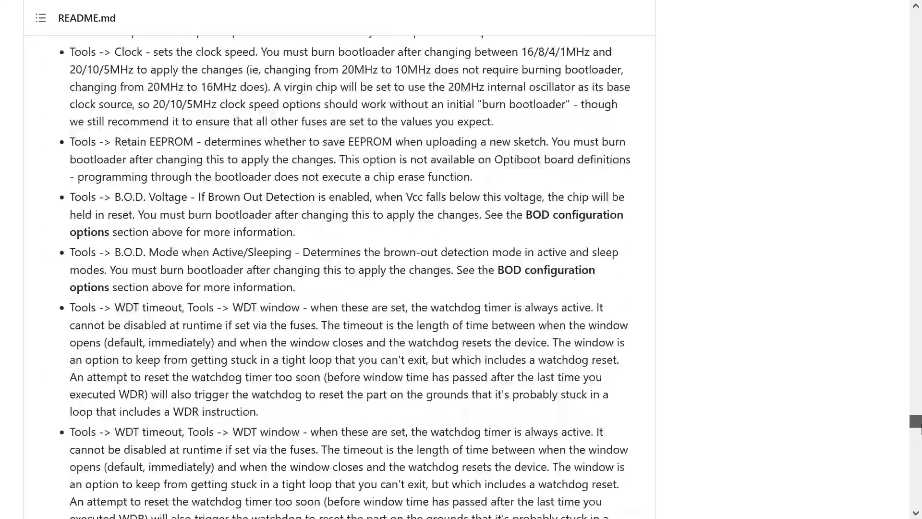
{"action": "scroll", "scroll_direction": "down", "scroll_amount": 3}
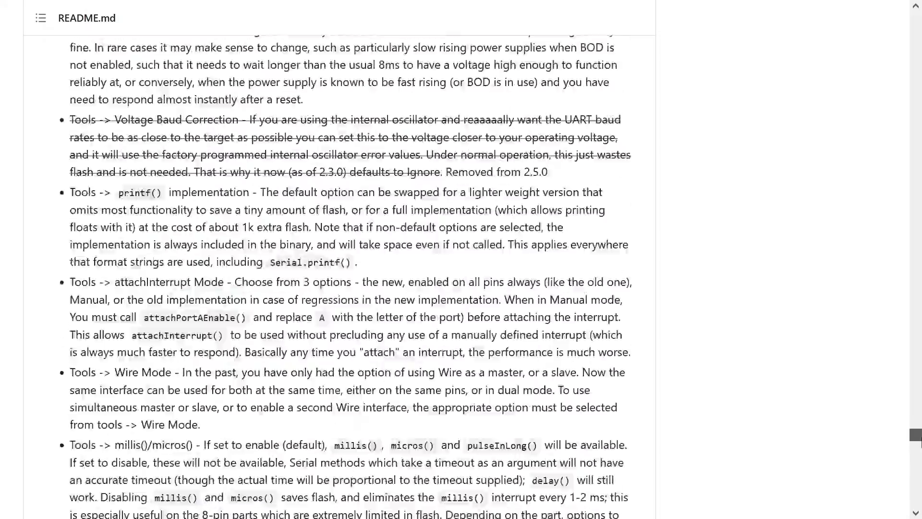
{"action": "scroll", "scroll_direction": "down", "scroll_amount": 3}
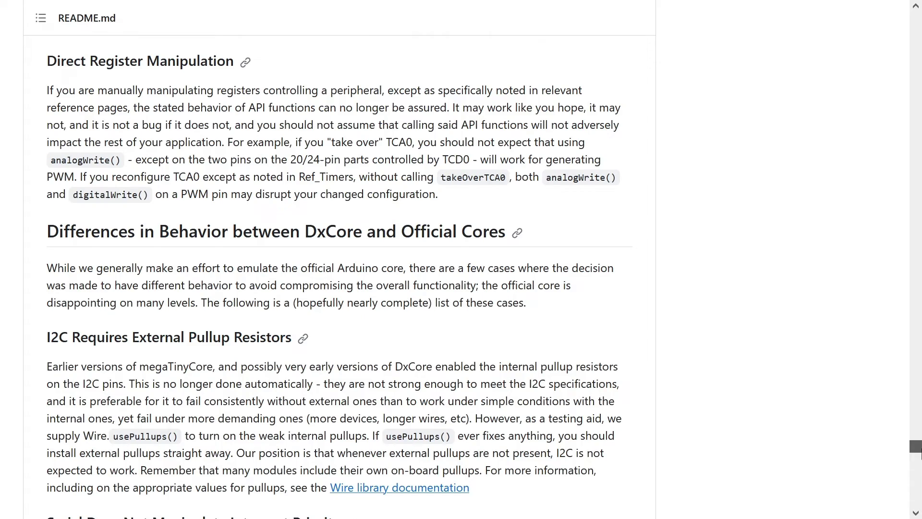
{"action": "scroll", "scroll_direction": "up", "scroll_amount": 3}
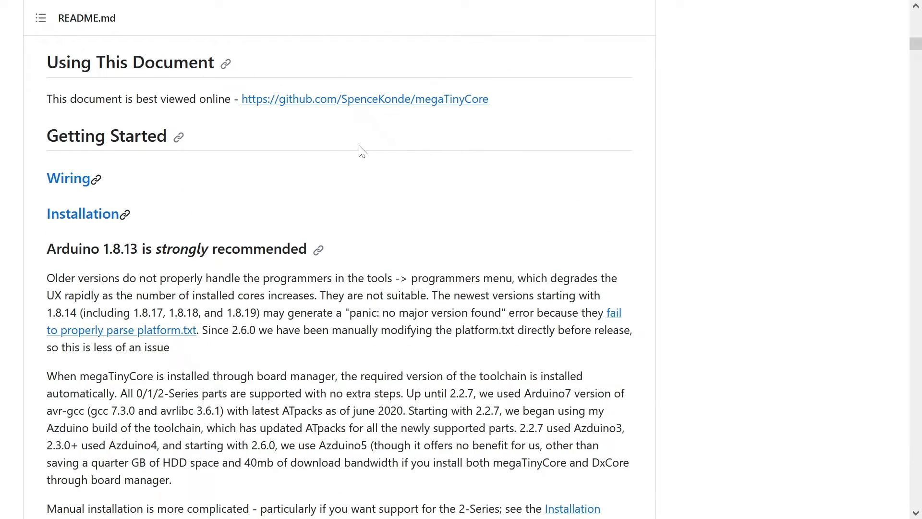
{"action": "left_click", "coordinate": [81, 213]}
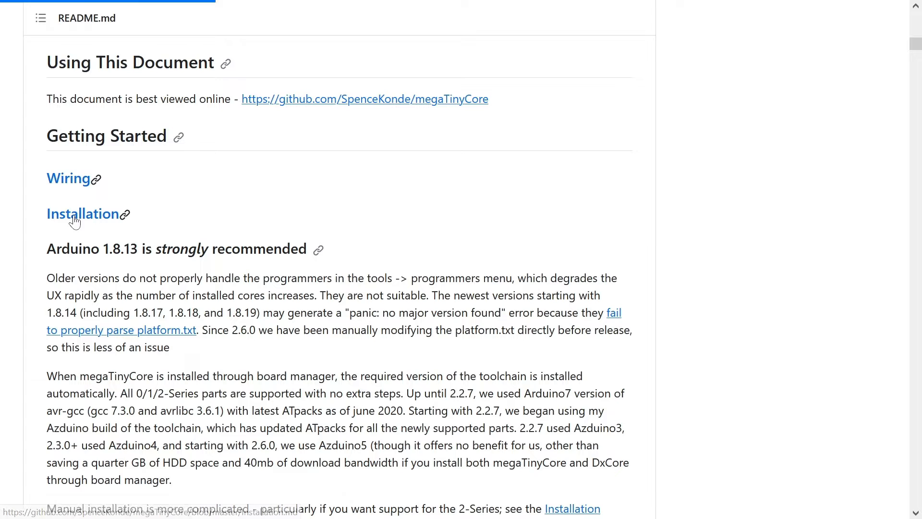
- Open Installation.md and highlight the Boards Manager steps for adding the boards URL
{"action": "left_click", "coordinate": [83, 213]}
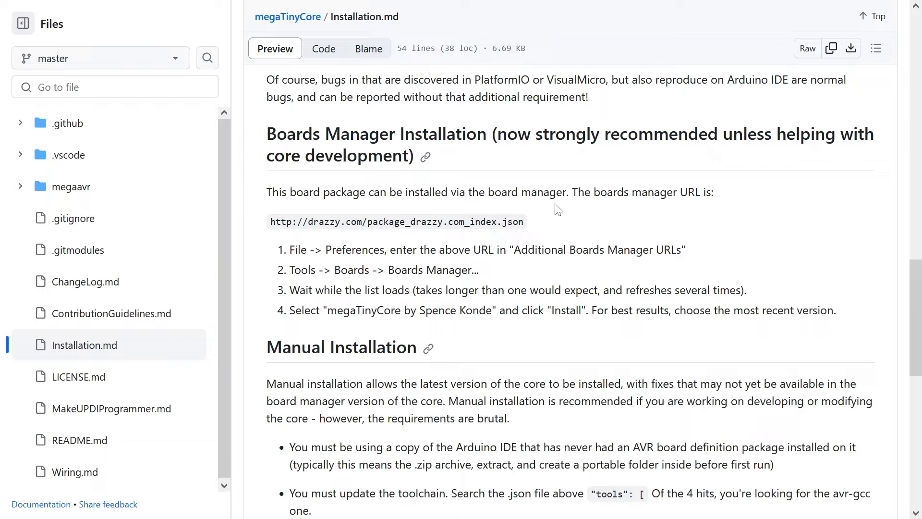
{"action": "mouse_move", "coordinate": [258, 234]}
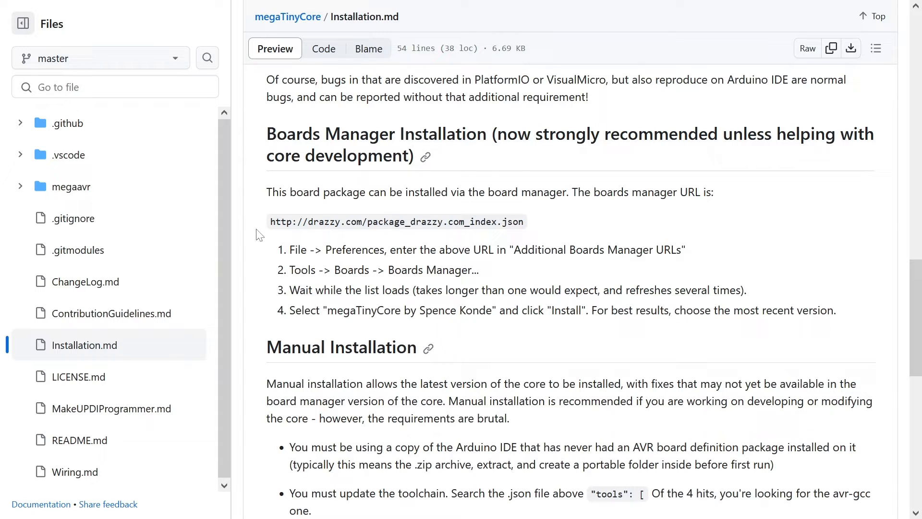
{"action": "left_click_drag", "start_coordinate": [269, 222], "coordinate": [482, 222]}
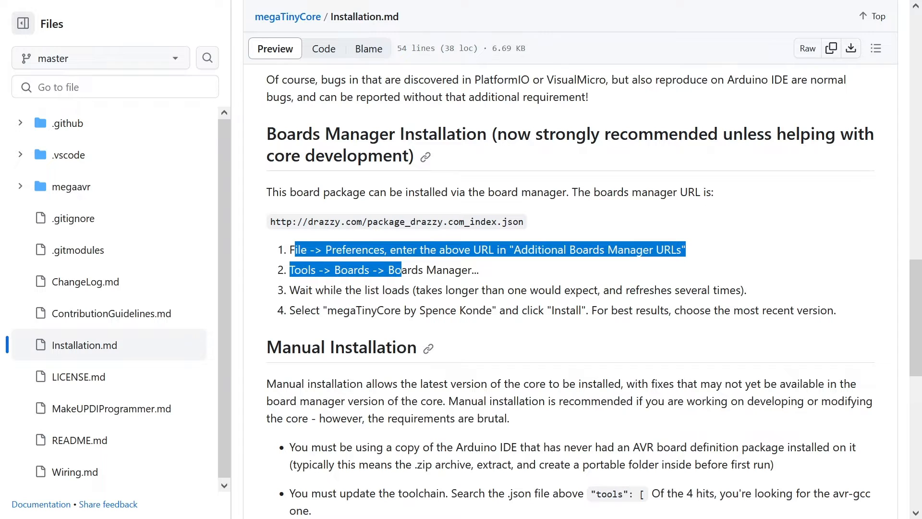
{"action": "mouse_move", "coordinate": [398, 341]}
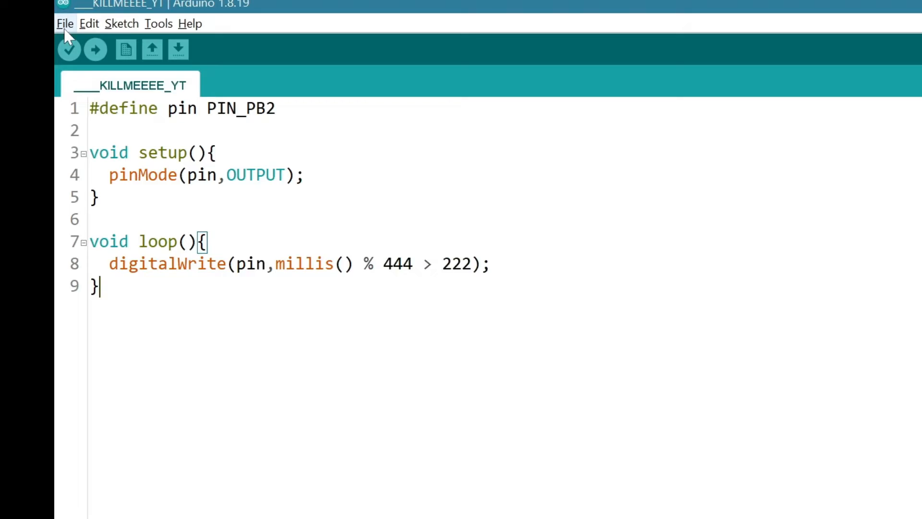
- Bring up the Additional Boards Manager URLs list from the IDE Preferences
{"action": "left_click", "coordinate": [65, 23]}
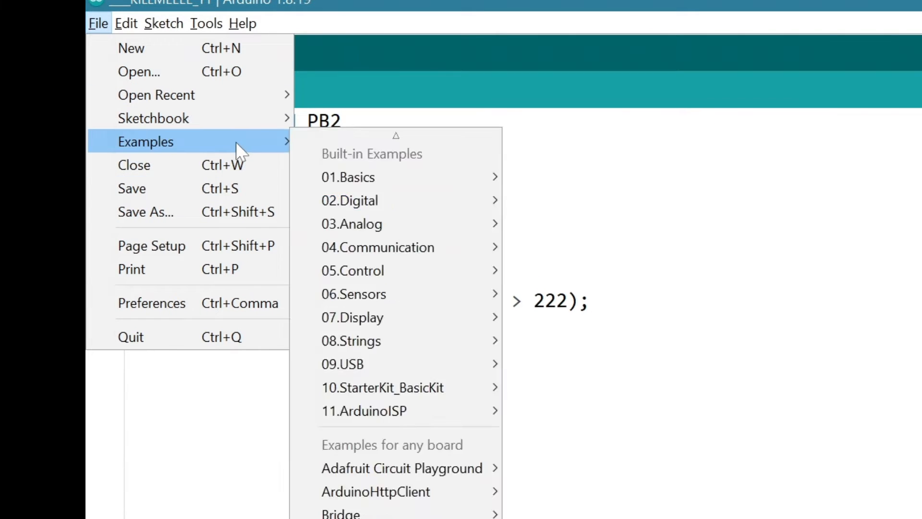
{"action": "left_click", "coordinate": [152, 303]}
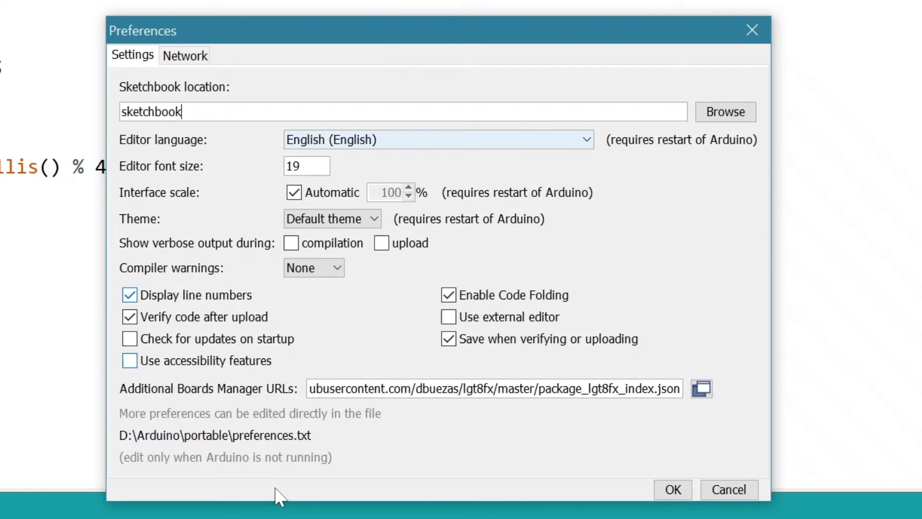
{"action": "mouse_move", "coordinate": [219, 410]}
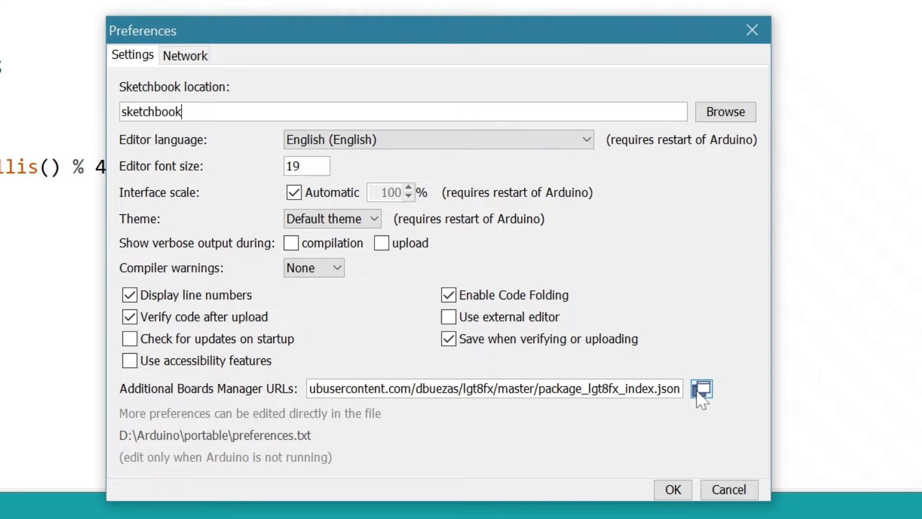
{"action": "left_click", "coordinate": [701, 389]}
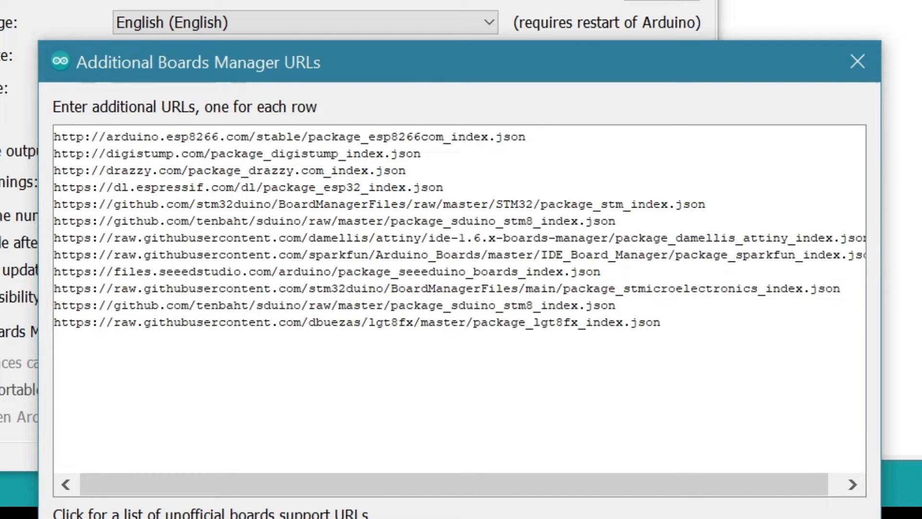
{"action": "type", "text": "http://drazzy.com/package_drazzy.com_index.json"}
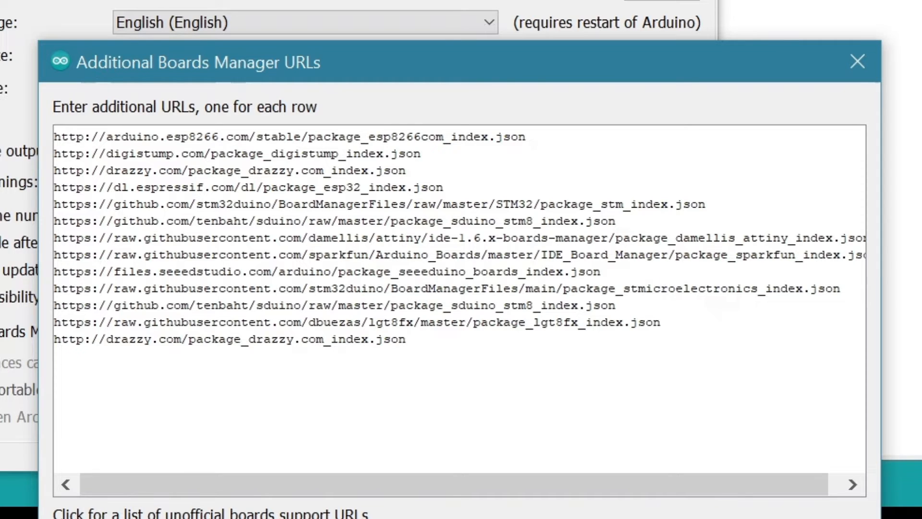
{"action": "left_click", "coordinate": [405, 339]}
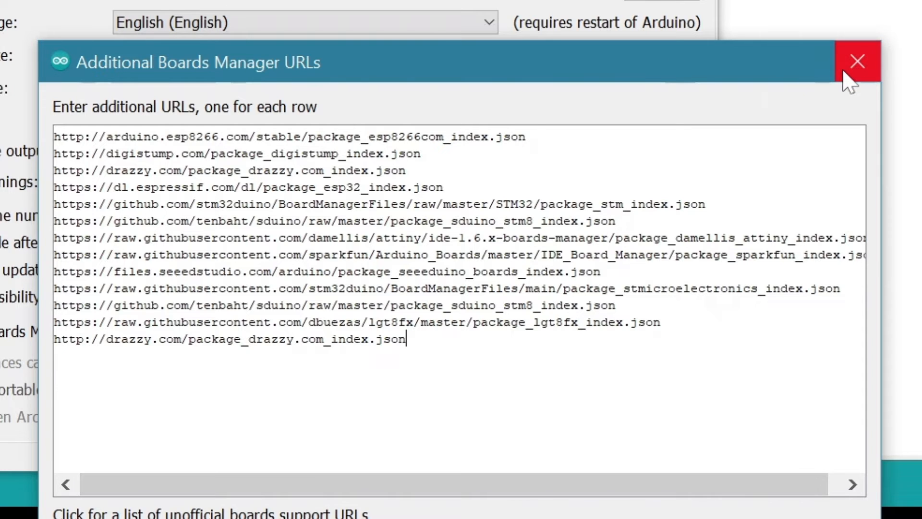
{"action": "left_click", "coordinate": [857, 62]}
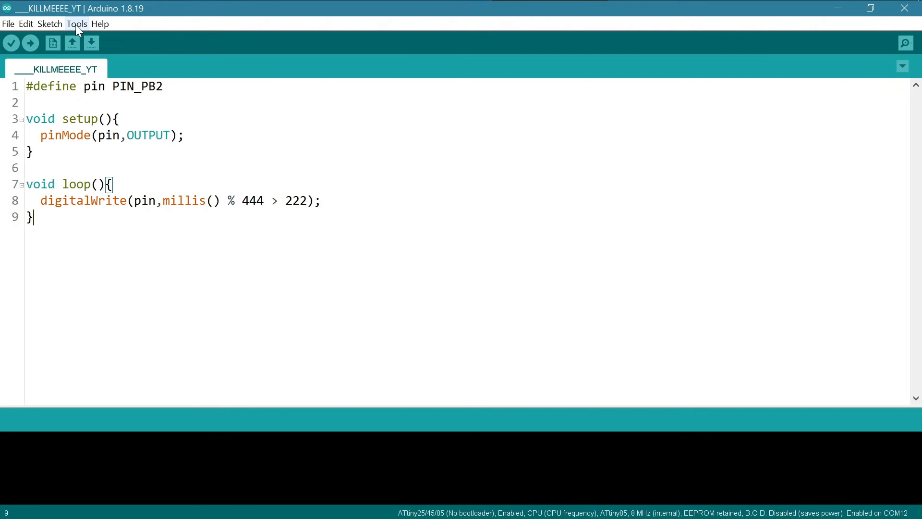
- Filter Boards Manager for 'attiny' and confirm megaTinyCore 2.6.1 by Spence Konde is installed
{"action": "left_click", "coordinate": [77, 24]}
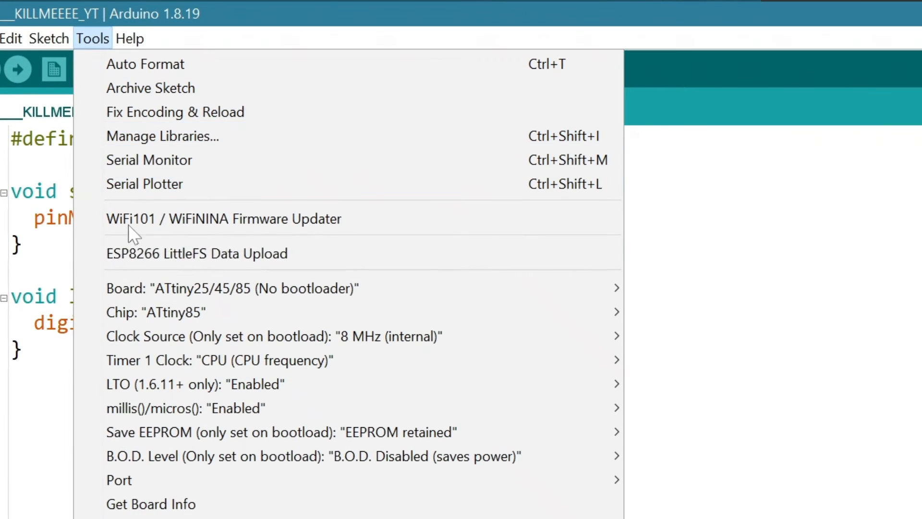
{"action": "left_click", "coordinate": [232, 288]}
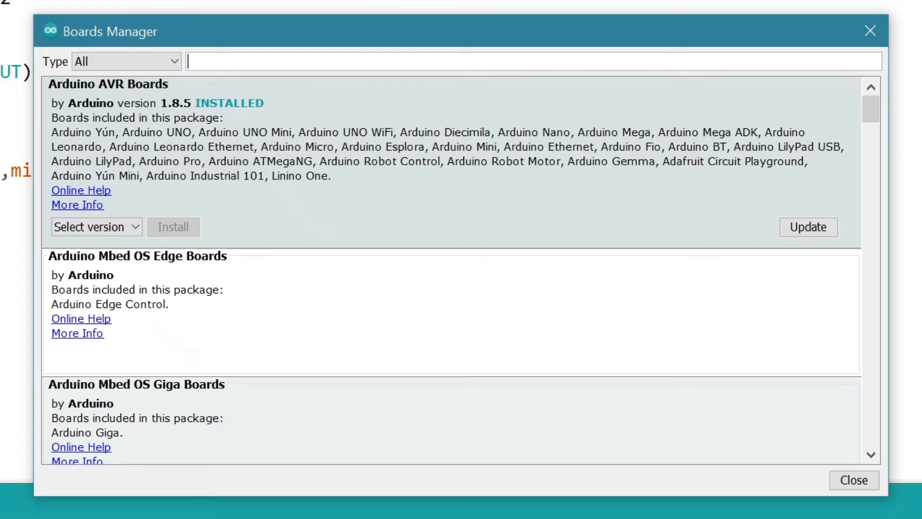
{"action": "type", "text": "attiny"}
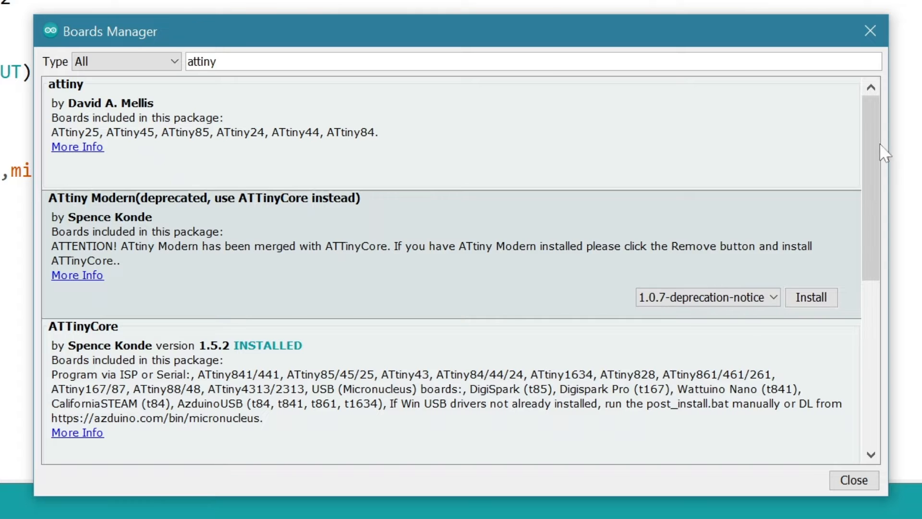
{"action": "scroll", "scroll_direction": "down", "scroll_amount": 3}
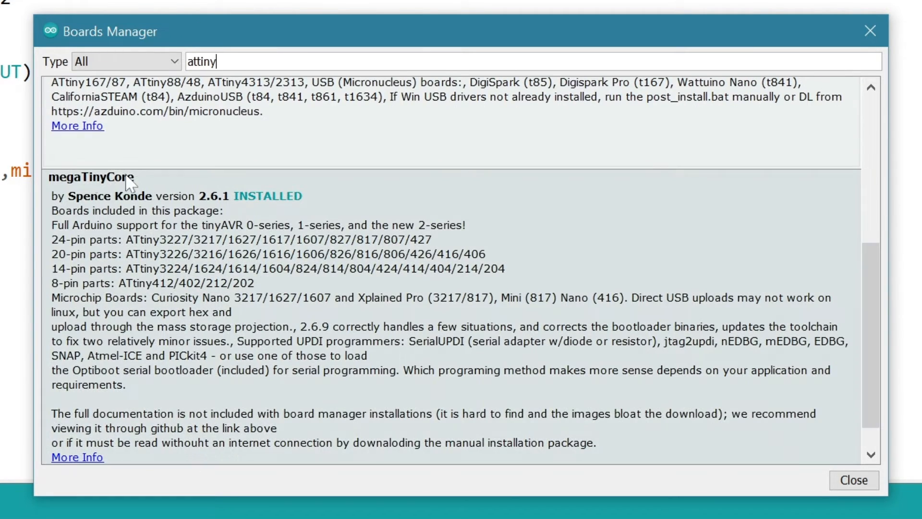
{"action": "mouse_move", "coordinate": [234, 204]}
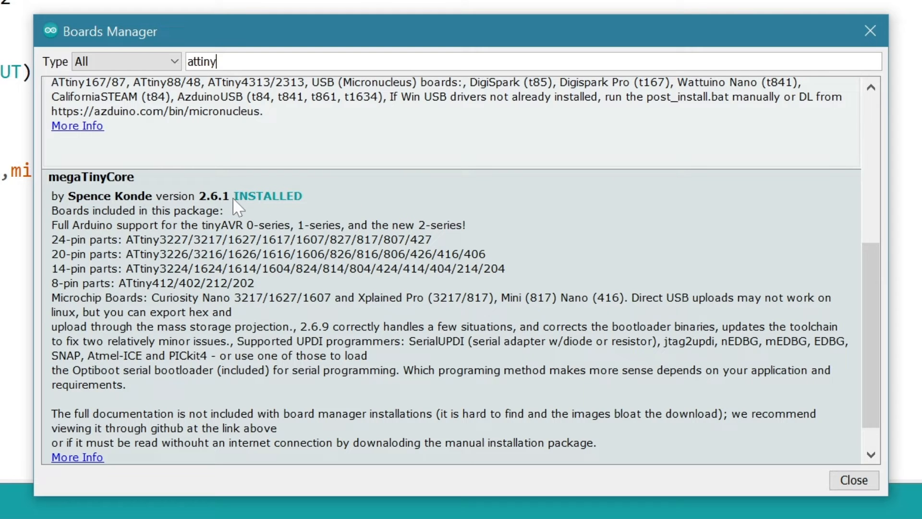
{"action": "mouse_move", "coordinate": [338, 209]}
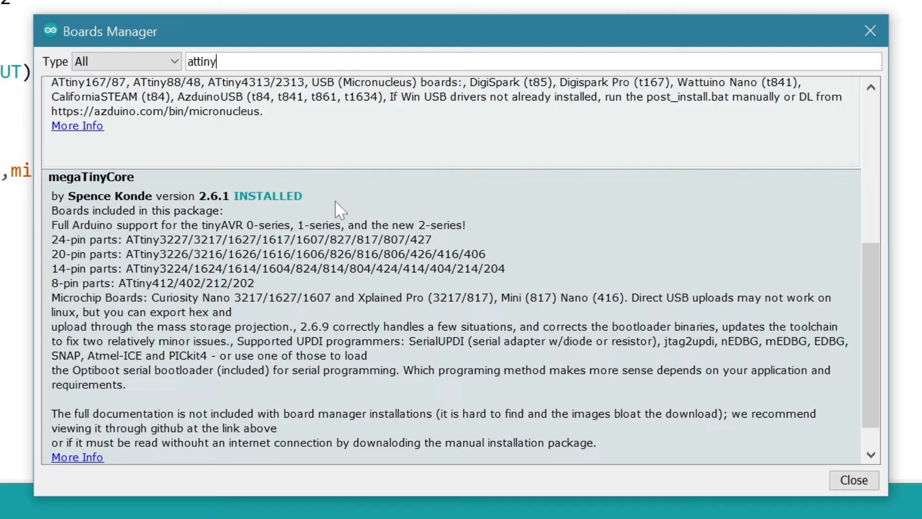
{"action": "mouse_move", "coordinate": [292, 290]}
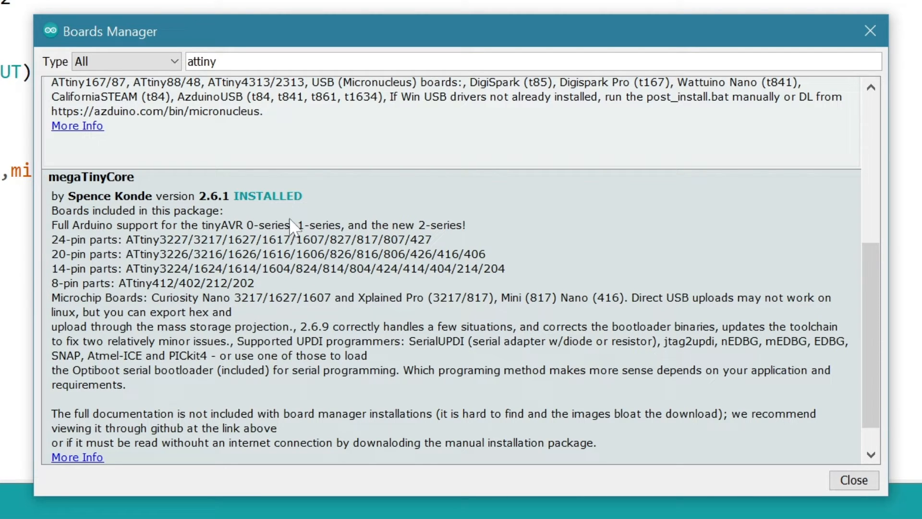
{"action": "mouse_move", "coordinate": [171, 263]}
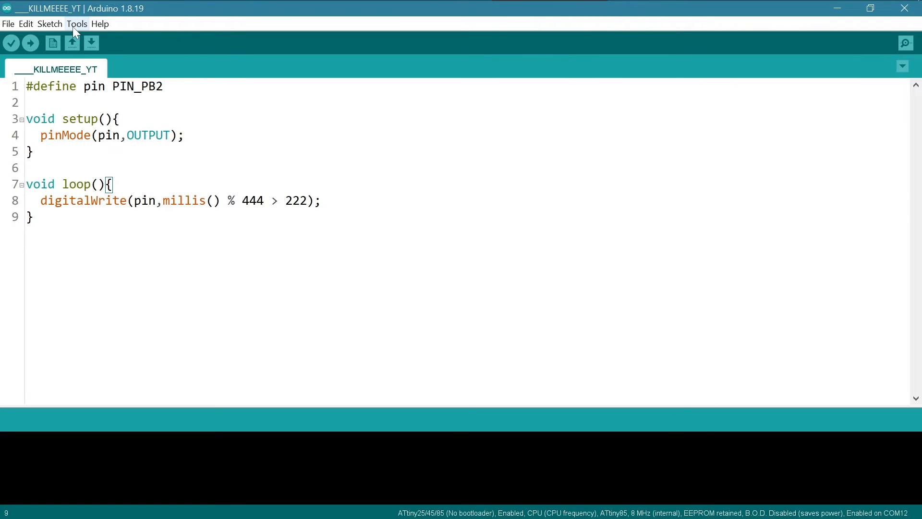
- Bring up the Tools menu to choose the megaTinyCore ATtiny412/402/212/202 board
{"action": "left_click", "coordinate": [77, 24]}
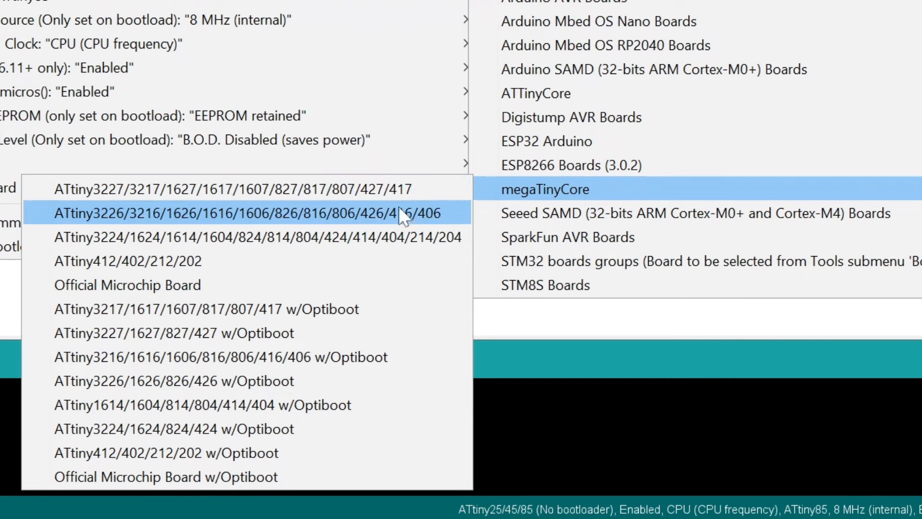
{"action": "mouse_move", "coordinate": [323, 331]}
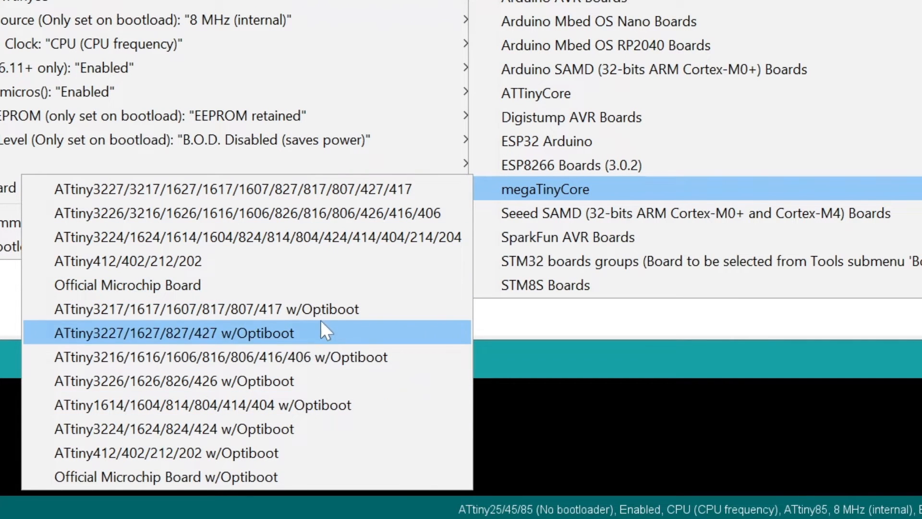
{"action": "mouse_move", "coordinate": [288, 211]}
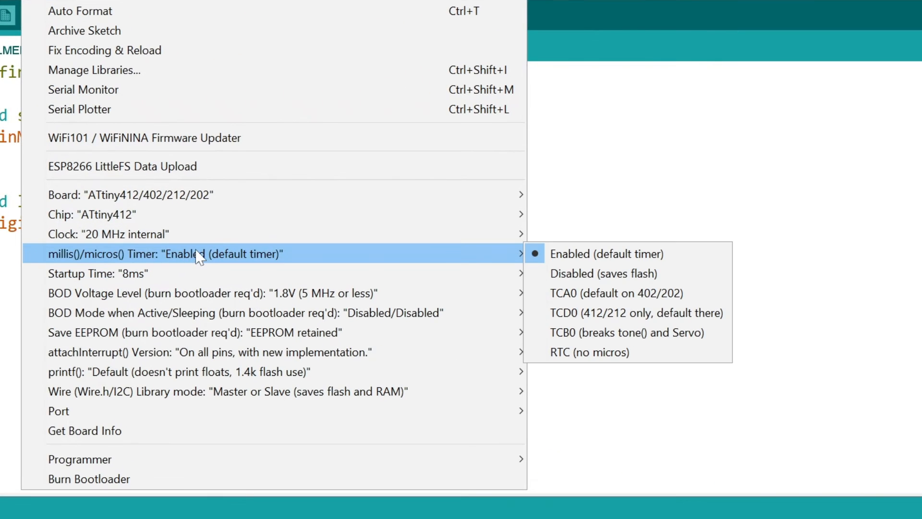
{"action": "mouse_move", "coordinate": [232, 404]}
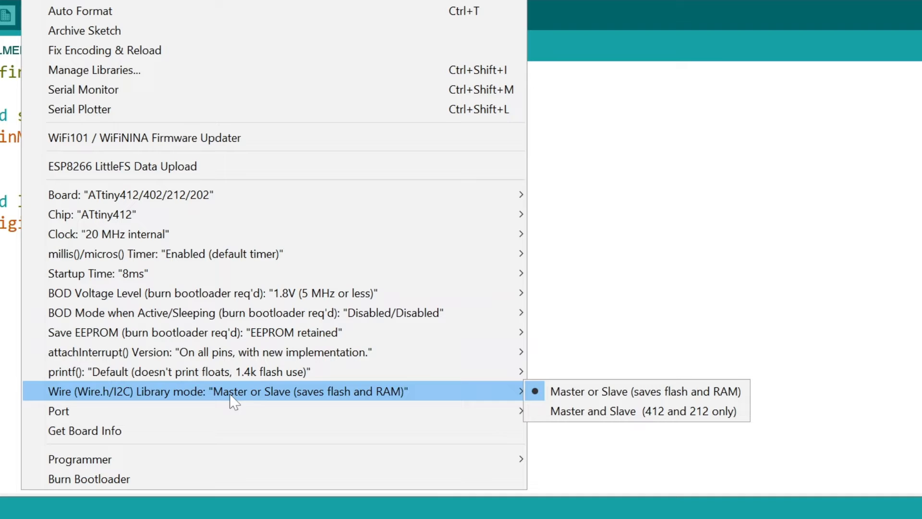
{"action": "mouse_move", "coordinate": [287, 263]}
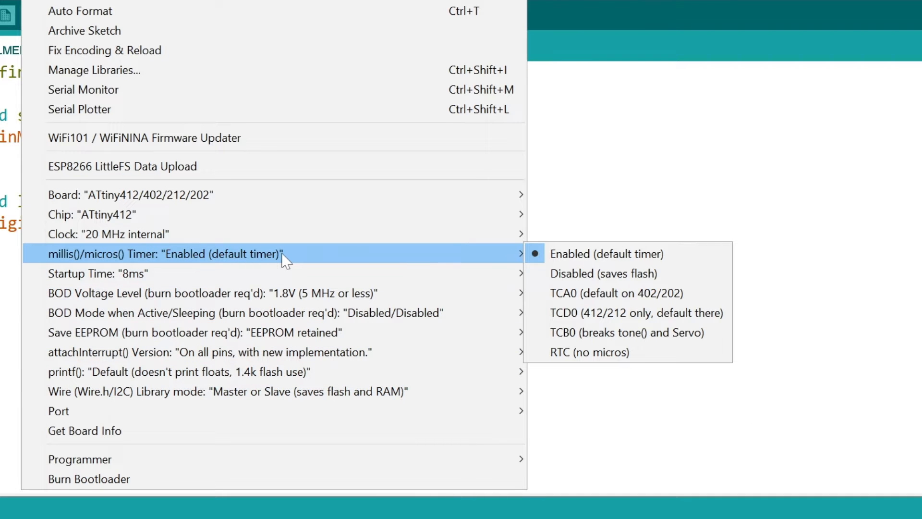
{"action": "mouse_move", "coordinate": [289, 244]}
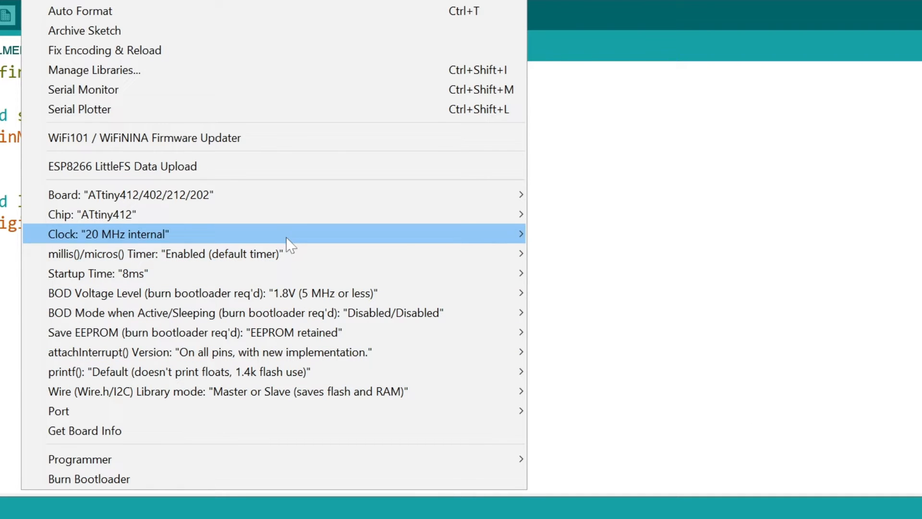
{"action": "left_click", "coordinate": [108, 233]}
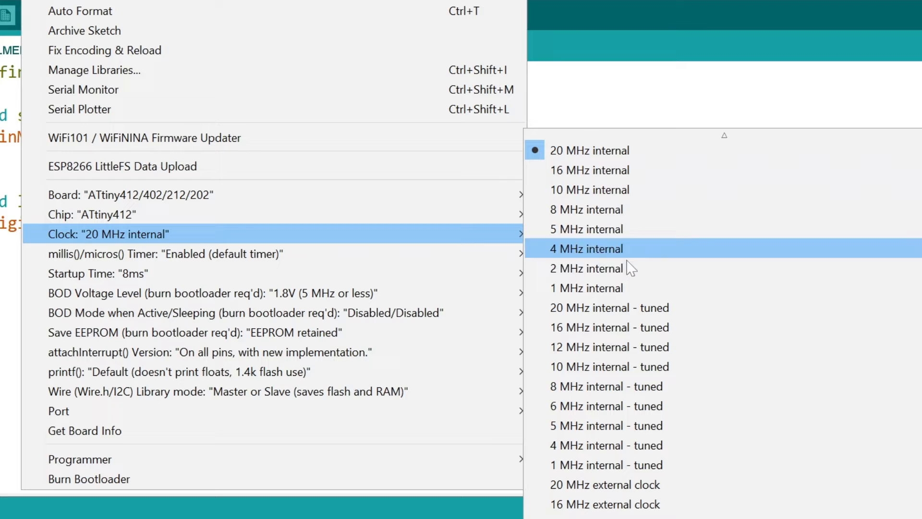
{"action": "mouse_move", "coordinate": [645, 153]}
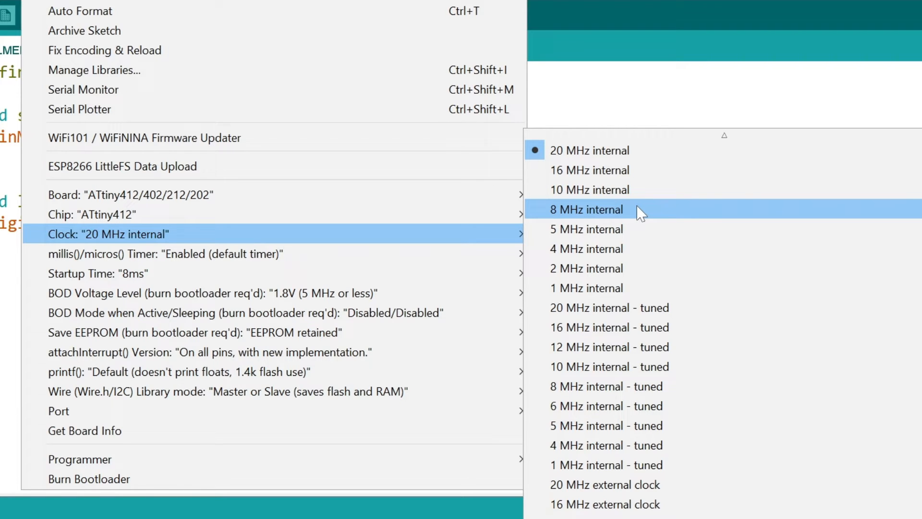
{"action": "mouse_move", "coordinate": [380, 259]}
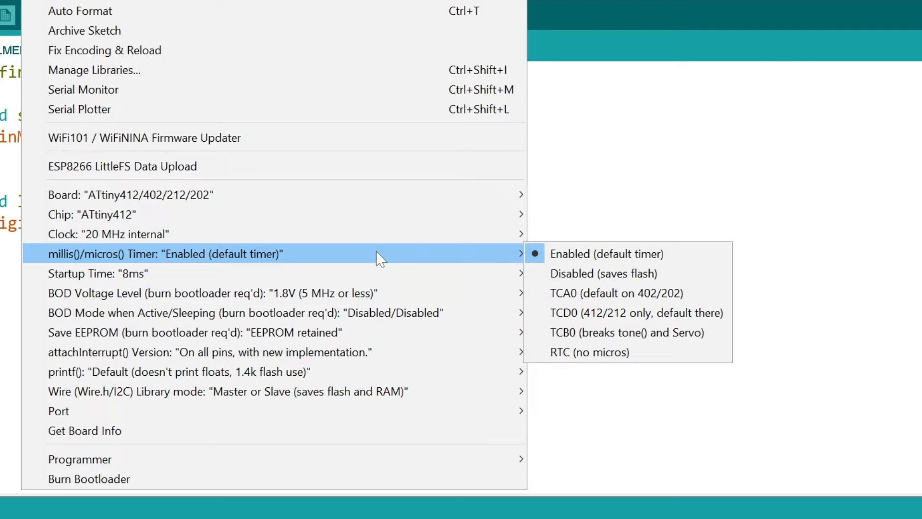
{"action": "mouse_move", "coordinate": [371, 279]}
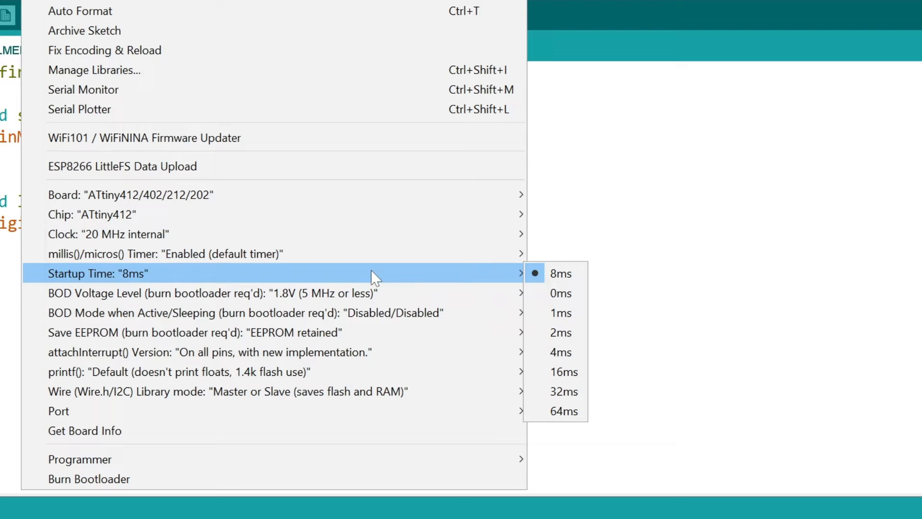
{"action": "mouse_move", "coordinate": [370, 339]}
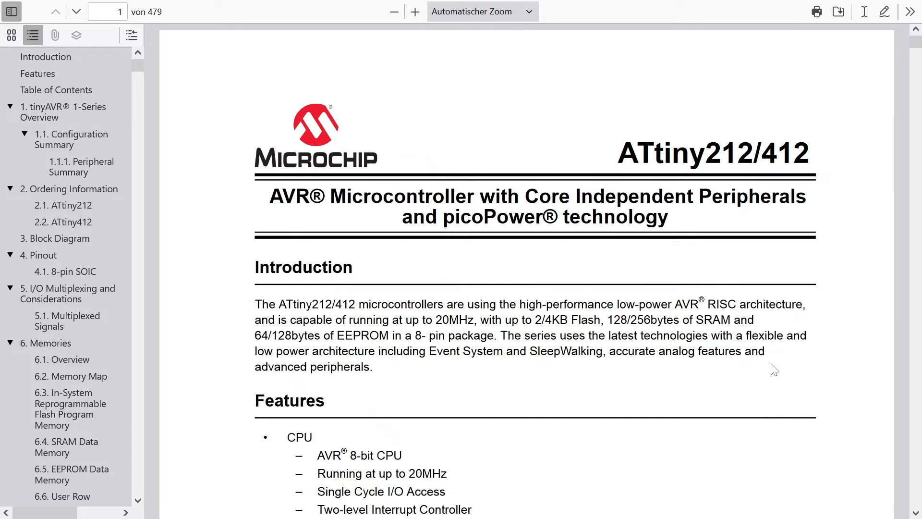
{"action": "mouse_move", "coordinate": [808, 373]}
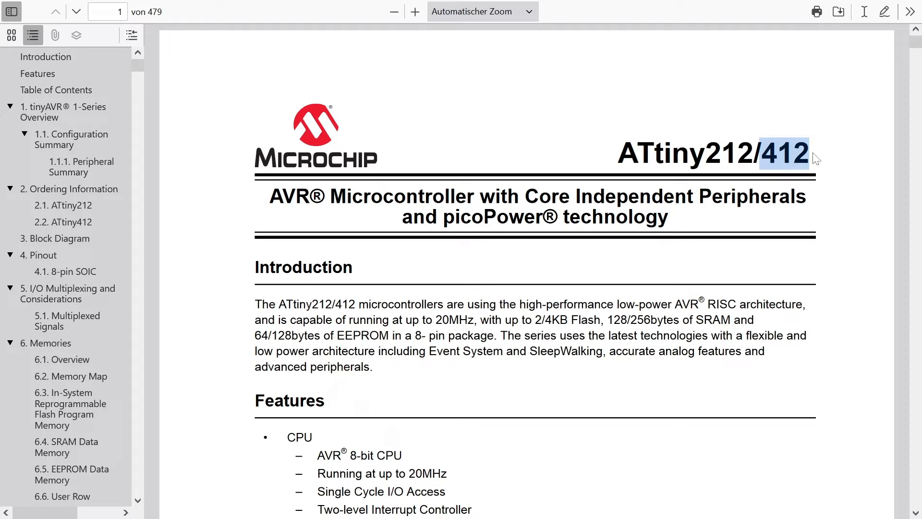
{"action": "mouse_move", "coordinate": [342, 250]}
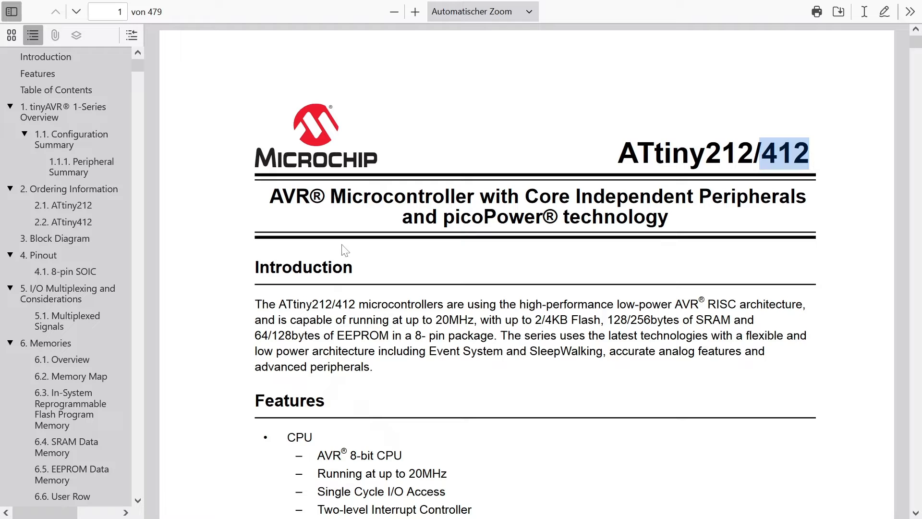
{"action": "mouse_move", "coordinate": [39, 255]}
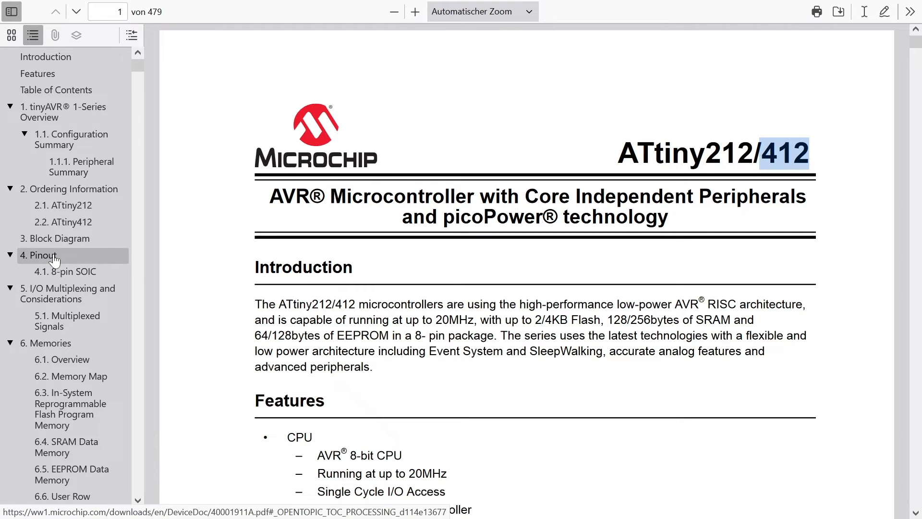
- Jump to the '4. Pinout' section of the ATtiny212/412 datasheet via the sidebar outline
{"action": "left_click", "coordinate": [39, 255]}
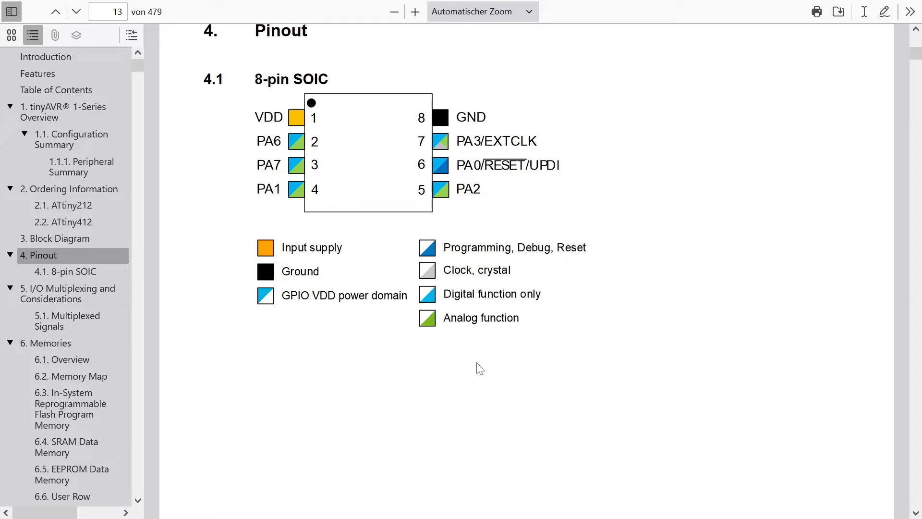
{"action": "mouse_move", "coordinate": [300, 127]}
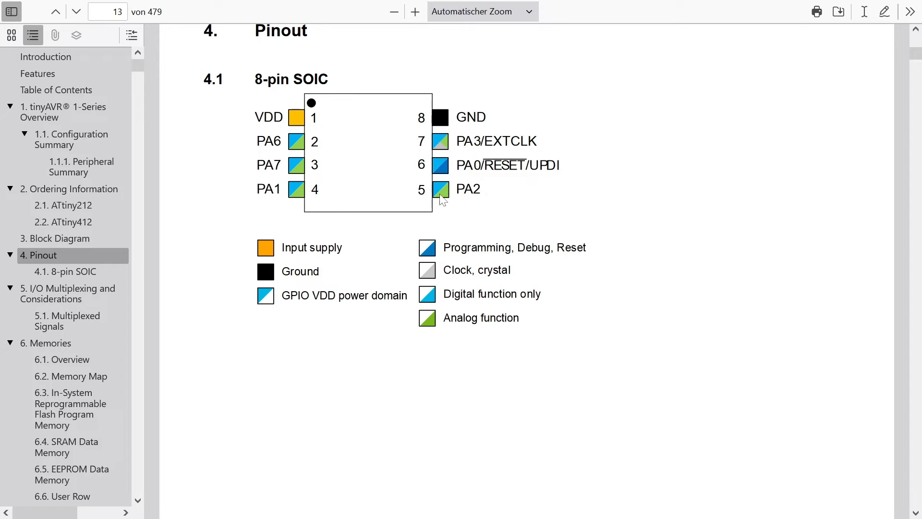
{"action": "mouse_move", "coordinate": [343, 356]}
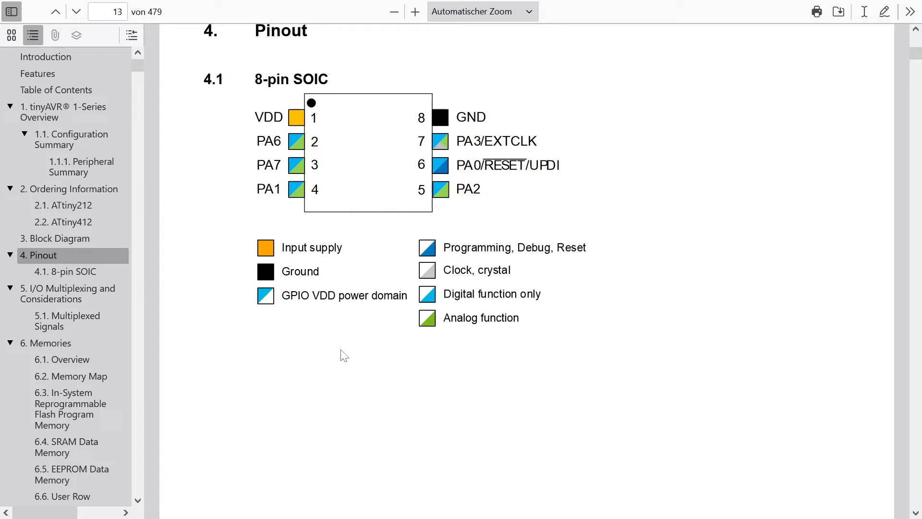
{"action": "mouse_move", "coordinate": [464, 159]}
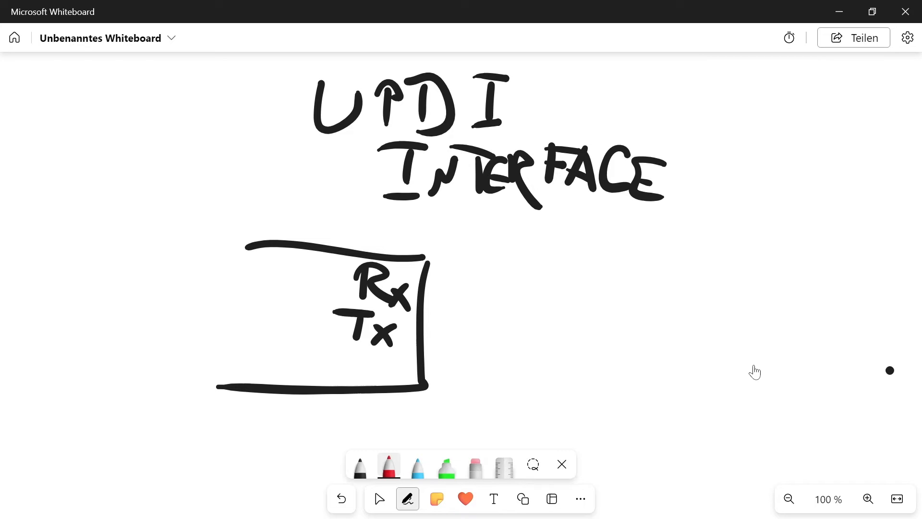
- Draw the red Tx-to-resistor wire, a blue UPDI label, and the GND wire on the whiteboard
{"action": "left_click_drag", "start_coordinate": [423, 335], "coordinate": [553, 315]}
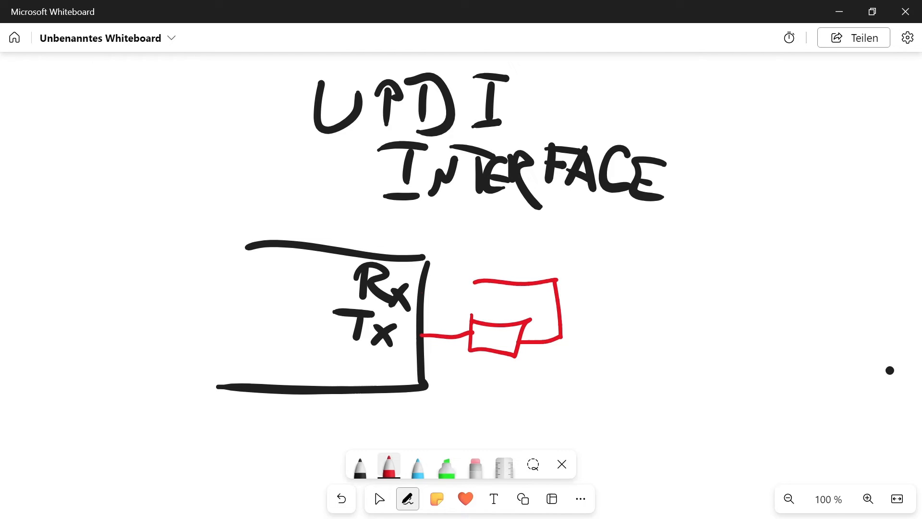
{"action": "left_click", "coordinate": [417, 465]}
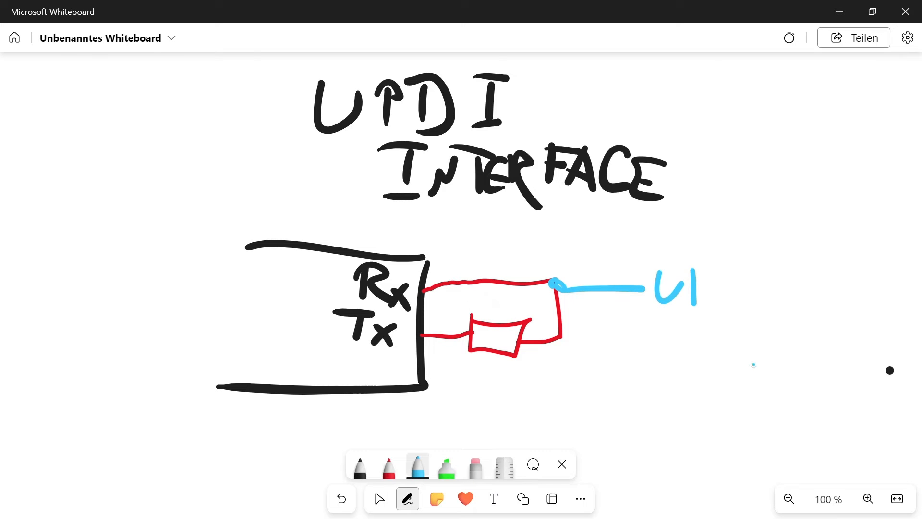
{"action": "left_click_drag", "start_coordinate": [665, 288], "coordinate": [759, 288]}
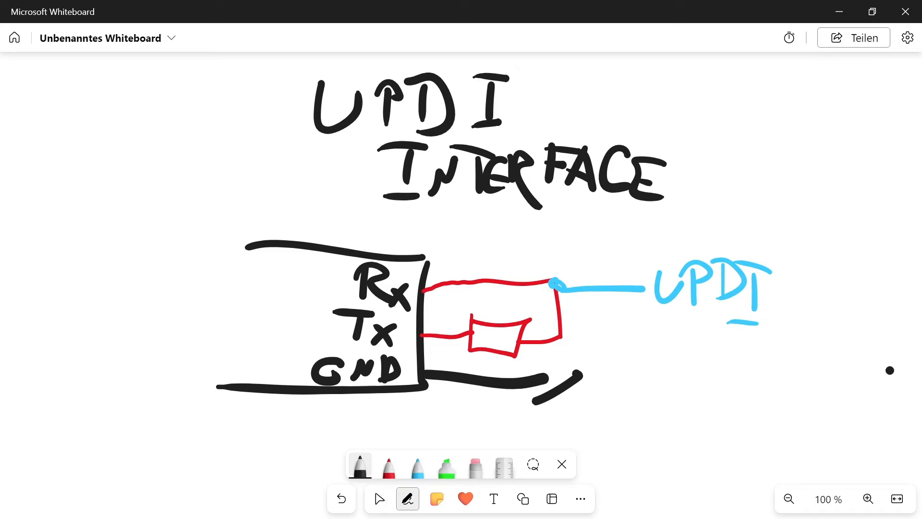
{"action": "left_click_drag", "start_coordinate": [529, 382], "coordinate": [582, 377]}
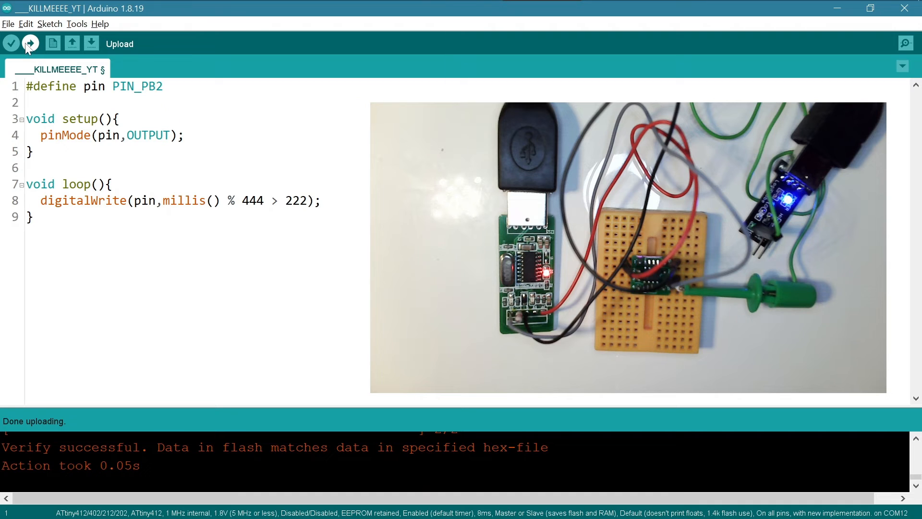
- Replace the undeclared PIN_PB2 with PIN_PA2 and re-upload the sketch to the ATtiny412
{"action": "left_click", "coordinate": [50, 24]}
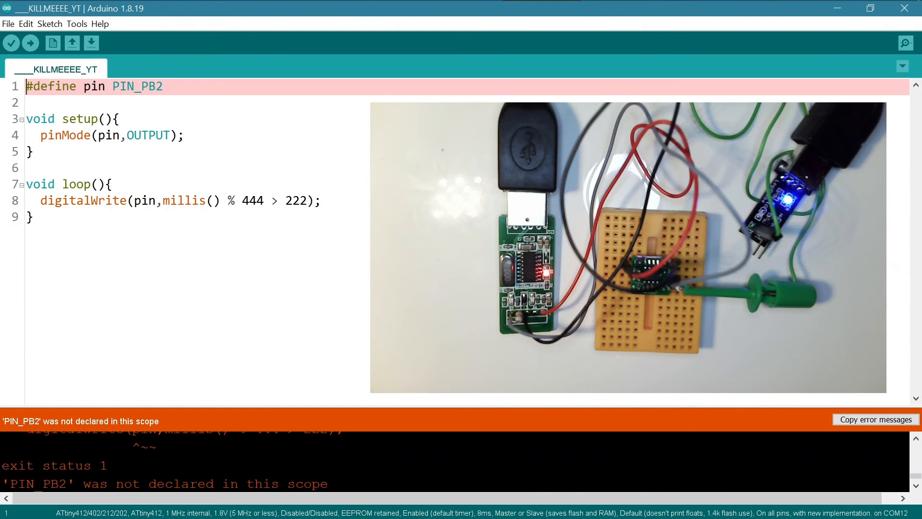
{"action": "left_click", "coordinate": [29, 43]}
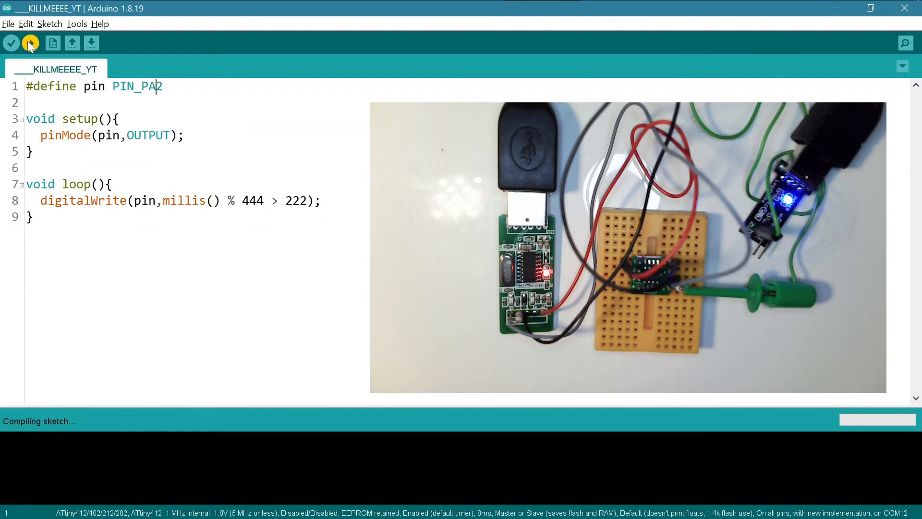
{"action": "left_click", "coordinate": [32, 44]}
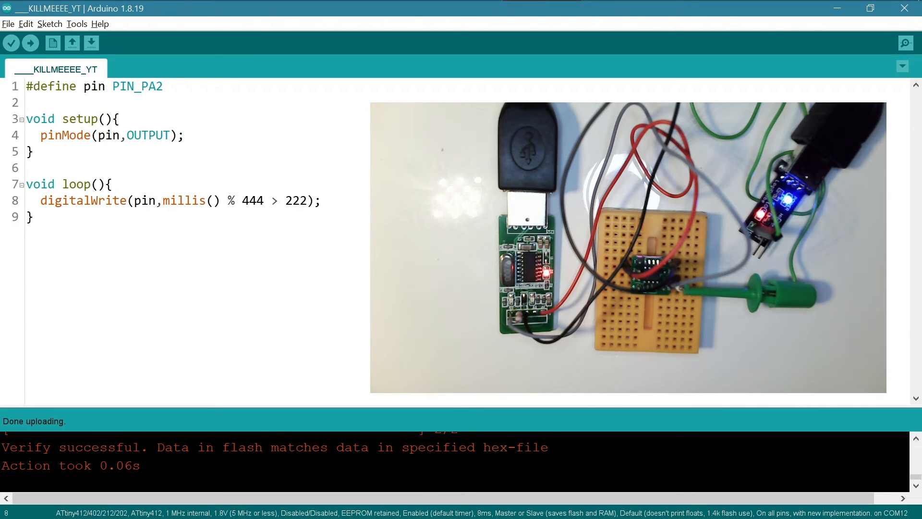
- Change the blink timing to millis() % 888 > 444 and upload the slower sketch
{"action": "double_click", "coordinate": [253, 200]}
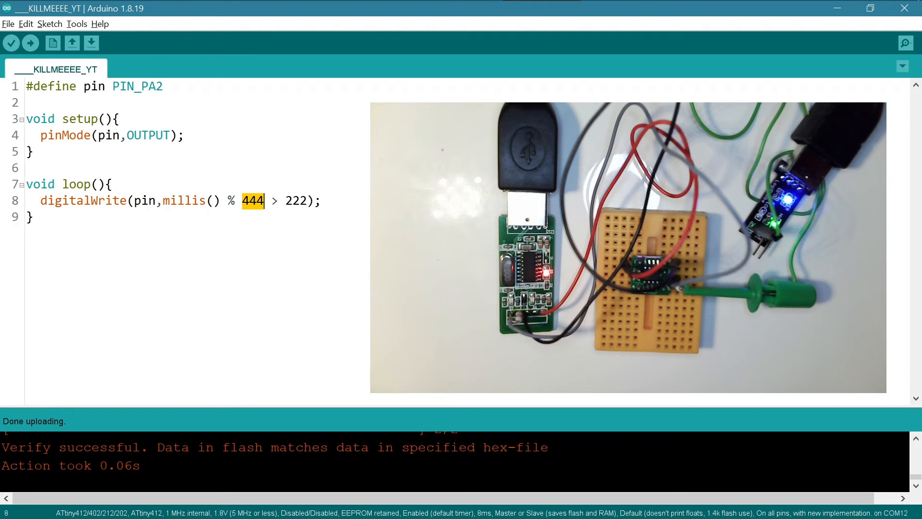
{"action": "type", "text": "888"}
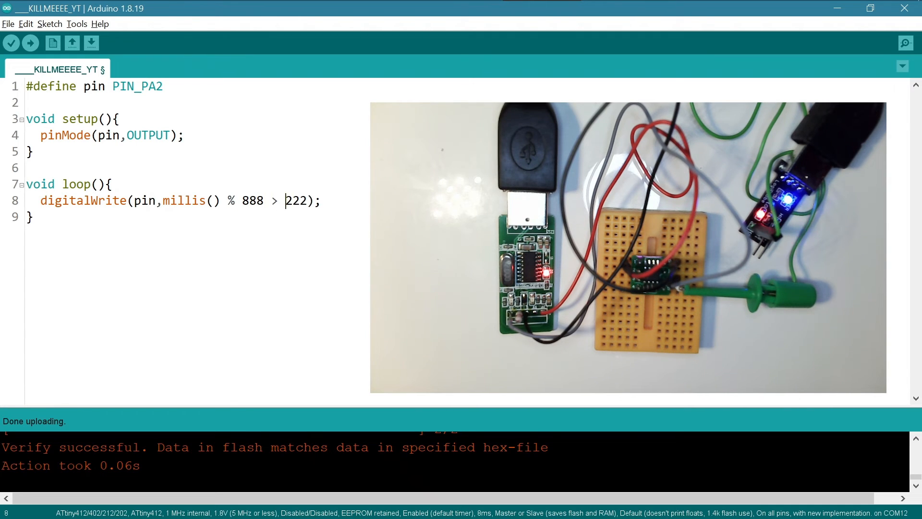
{"action": "type", "text": "444"}
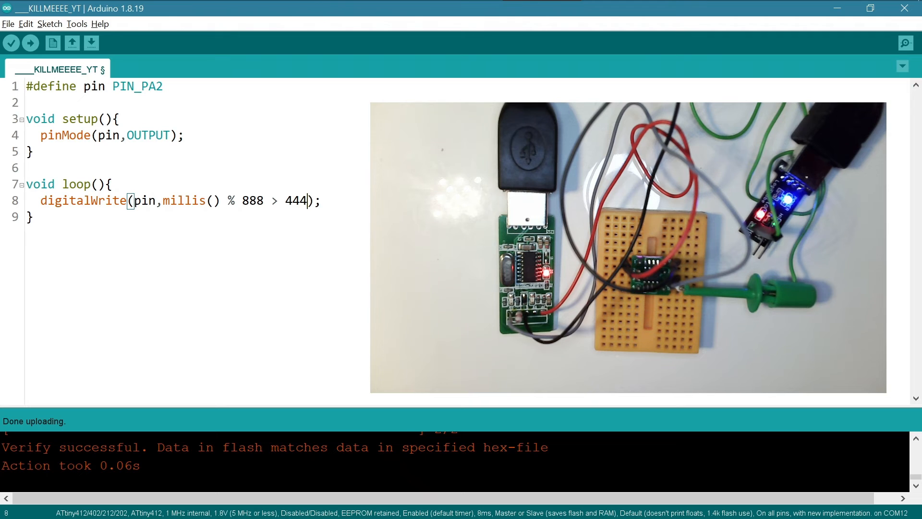
{"action": "left_click", "coordinate": [29, 43]}
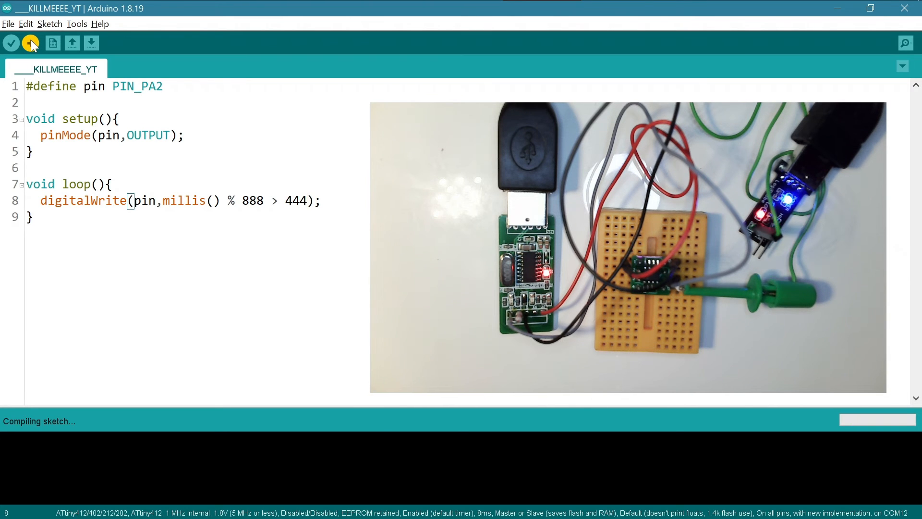
{"action": "left_click", "coordinate": [26, 43]}
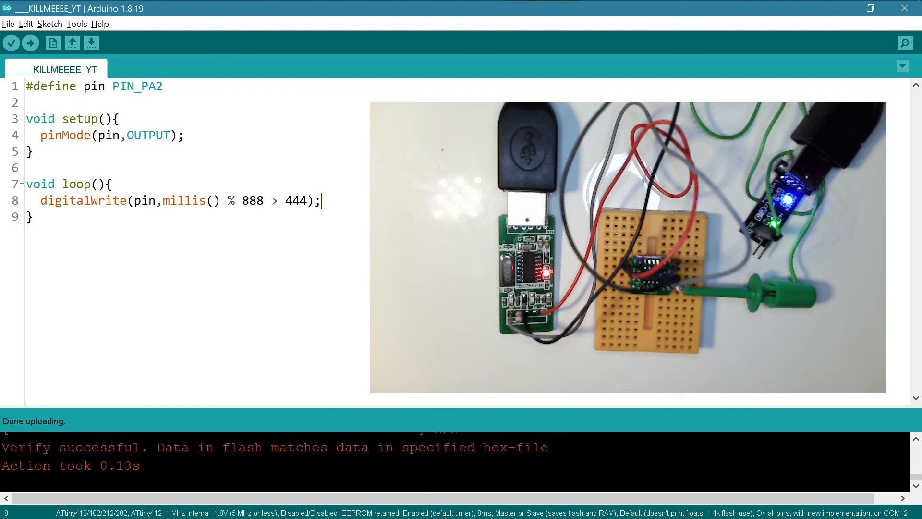
{"action": "left_click_drag", "start_coordinate": [116, 200], "coordinate": [320, 201]}
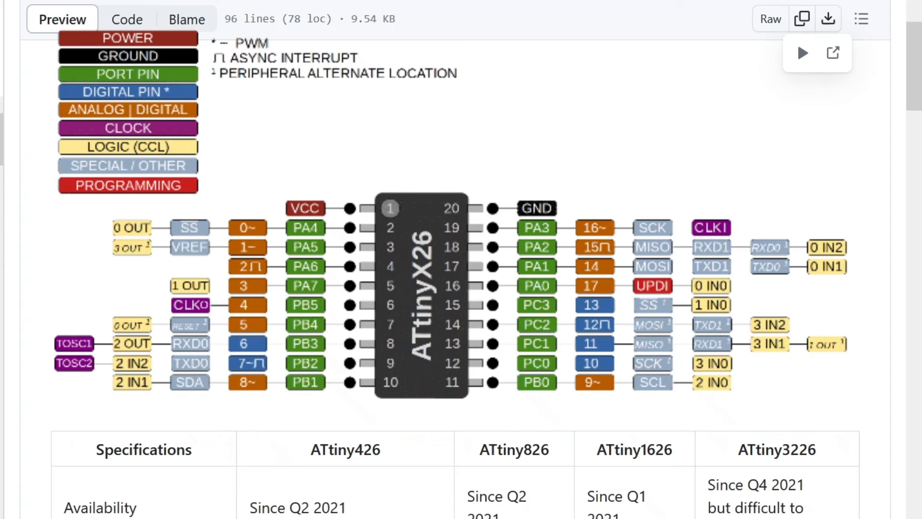
{"action": "mouse_move", "coordinate": [372, 256]}
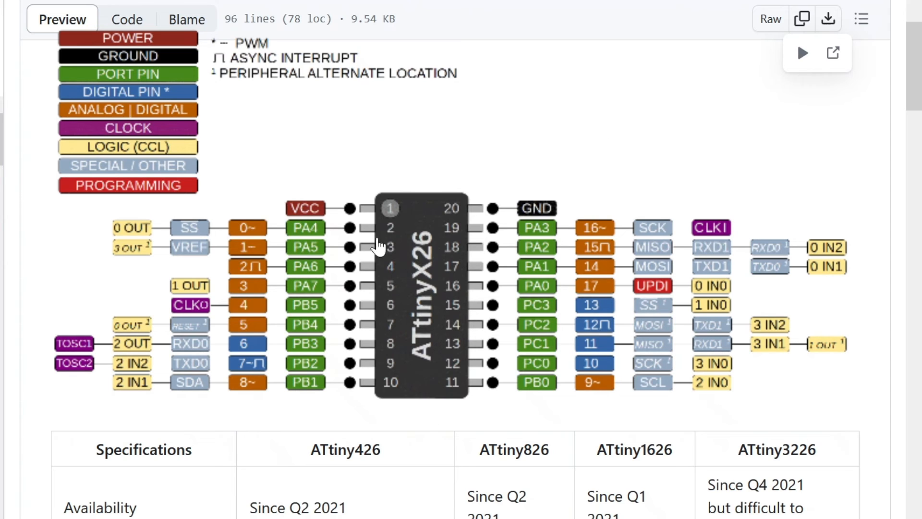
{"action": "mouse_move", "coordinate": [570, 232]}
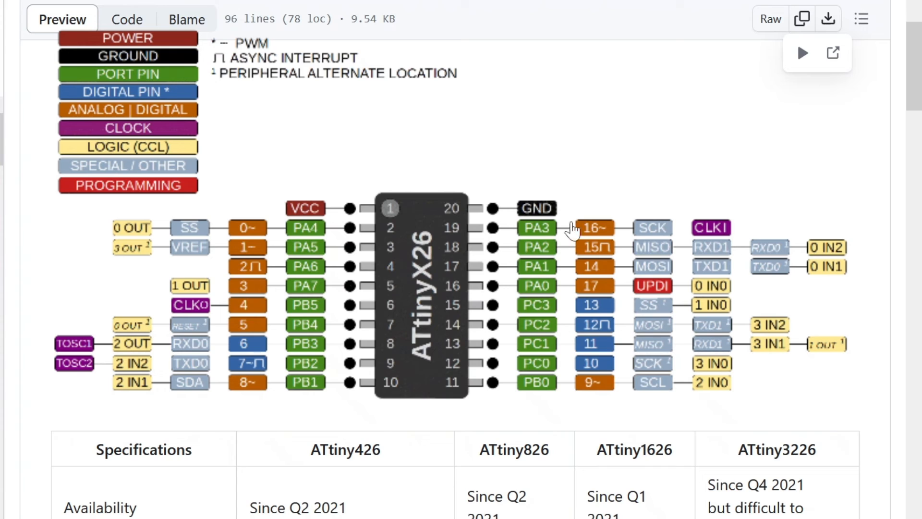
{"action": "mouse_move", "coordinate": [456, 218]}
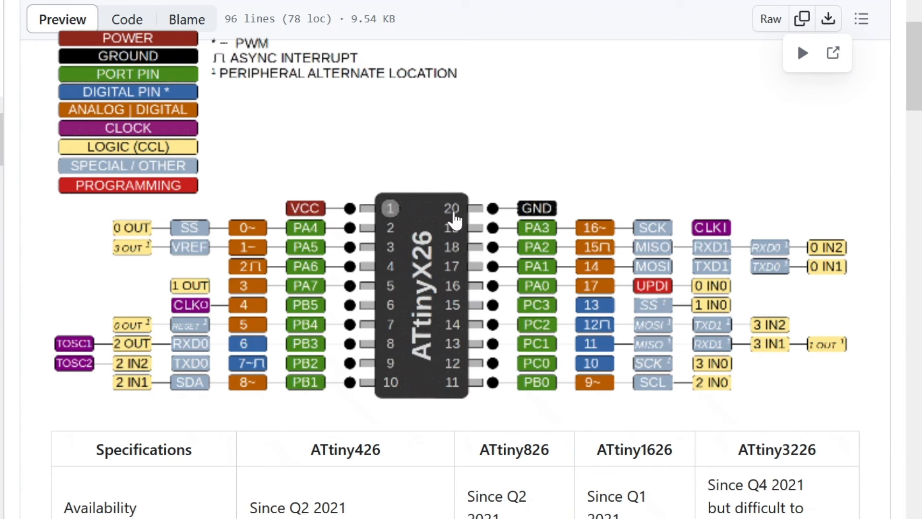
{"action": "mouse_move", "coordinate": [504, 303]}
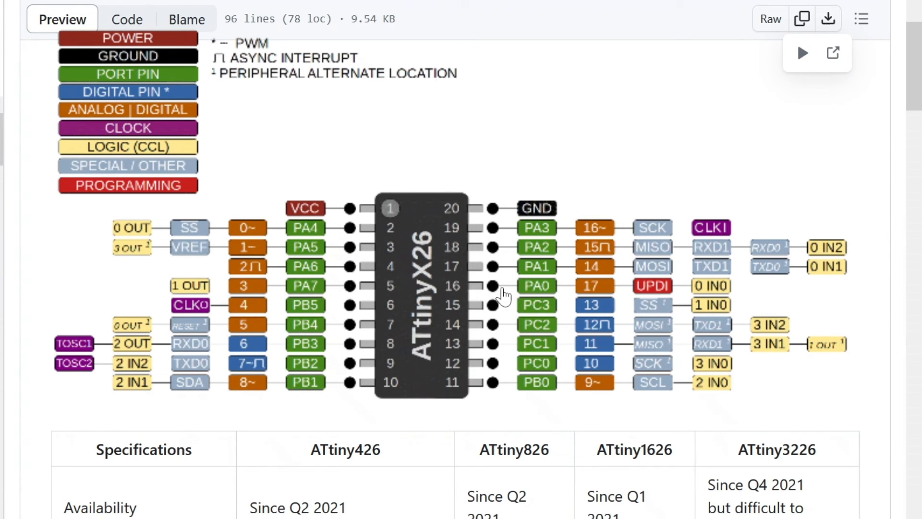